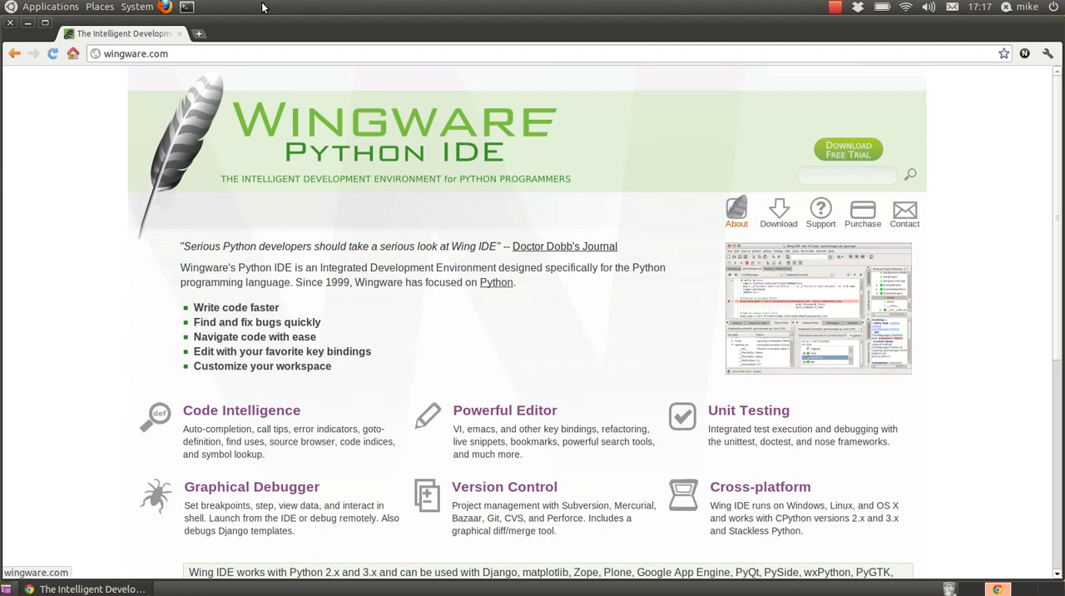
mouse_move(147, 58)
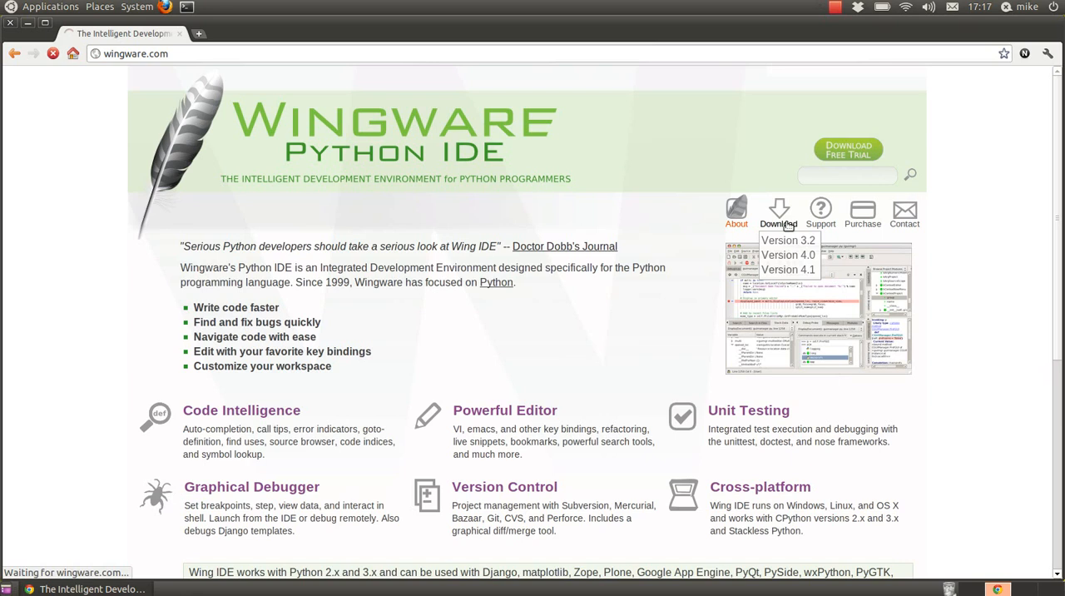
Follow the Download link from wingware.com to the Wingware downloads page
click(779, 214)
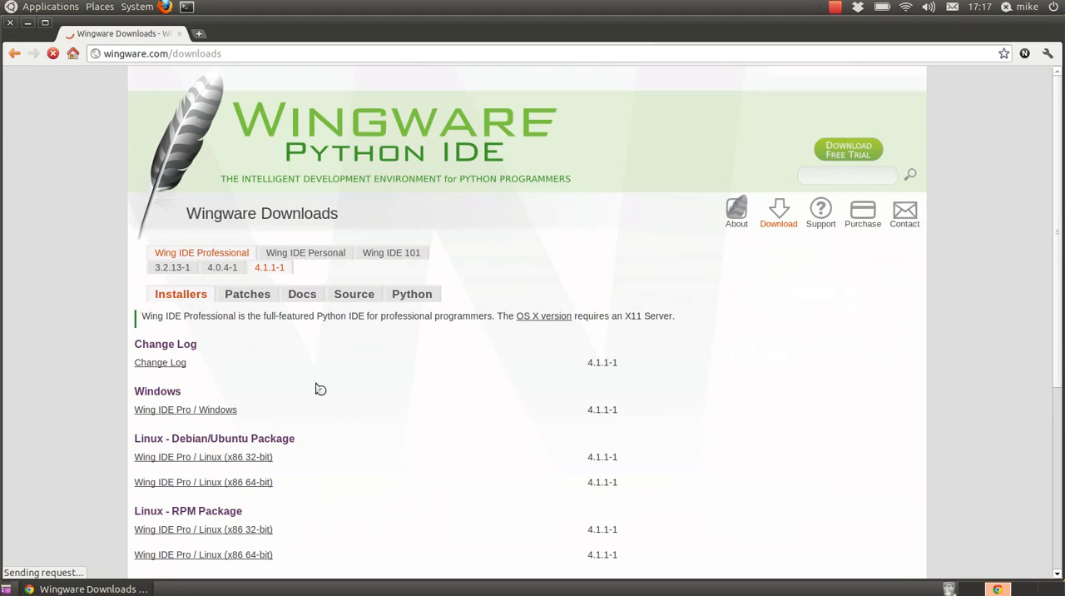
mouse_move(195, 260)
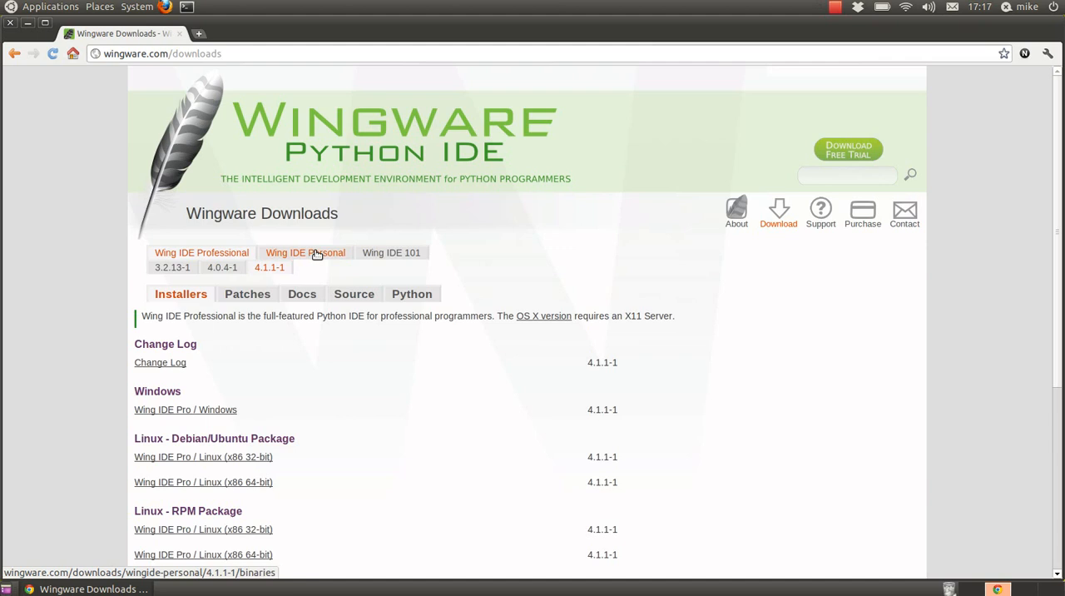
mouse_move(305, 256)
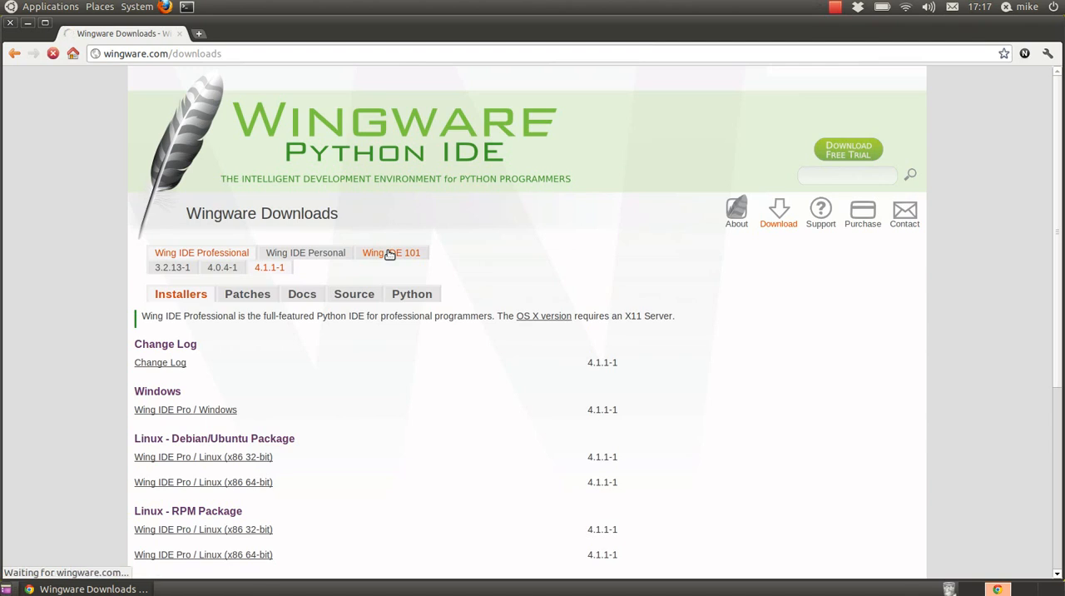
Show the Wing IDE 101 4.1.1-1 installers and scroll through the Windows, Linux and OS X downloads
click(391, 253)
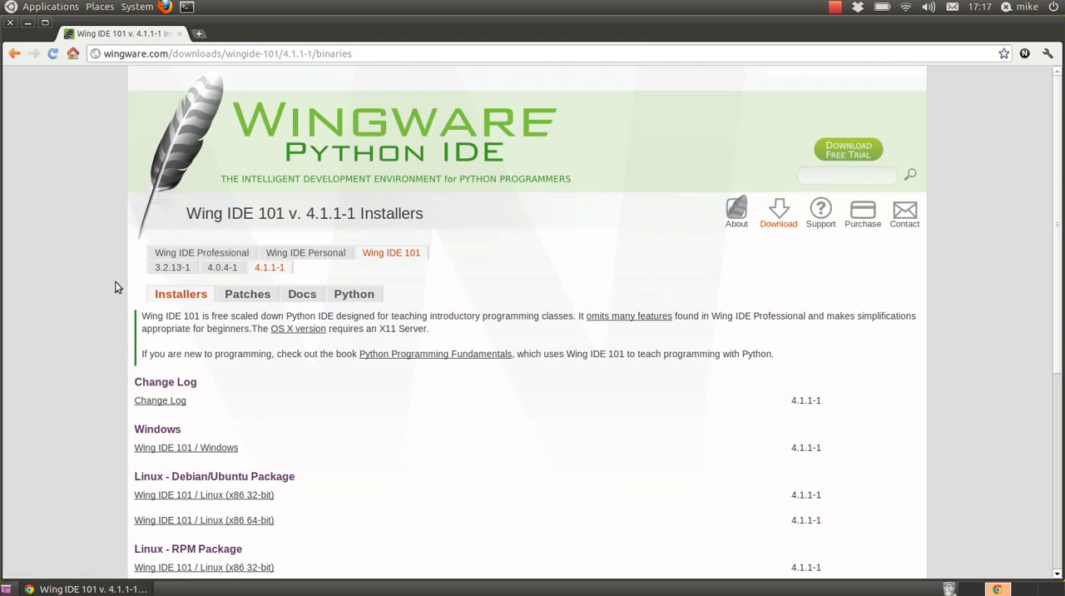
scroll(down, 3)
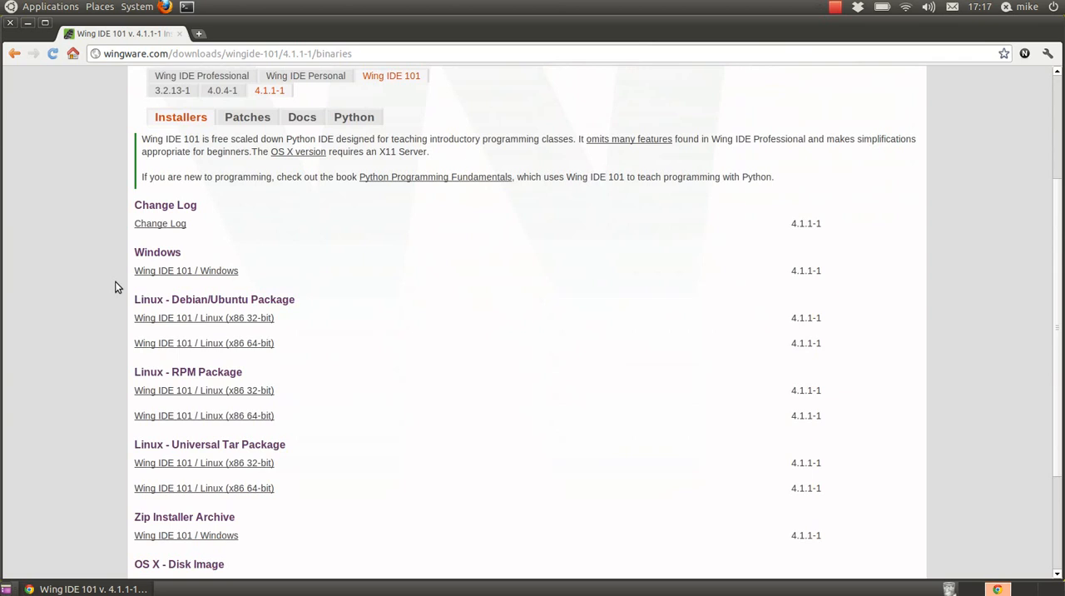
scroll(down, 3)
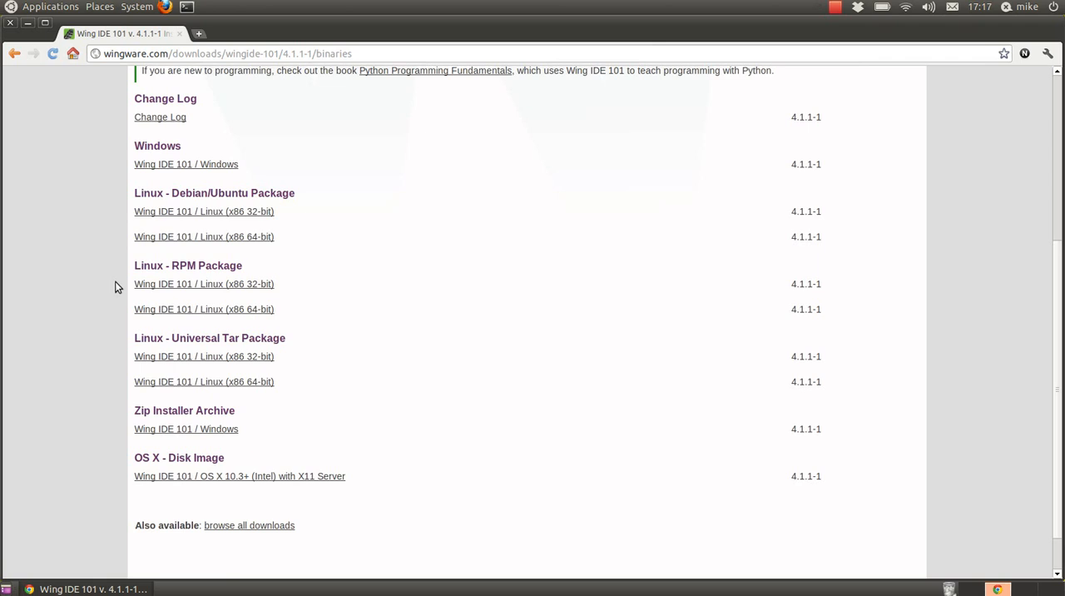
scroll(up, 3)
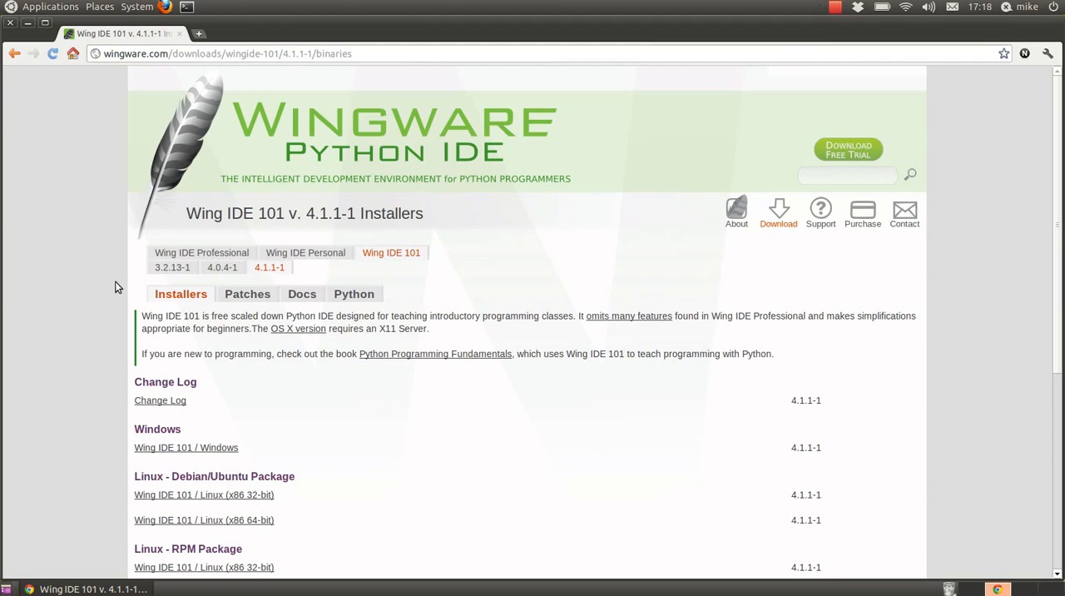
mouse_move(53, 7)
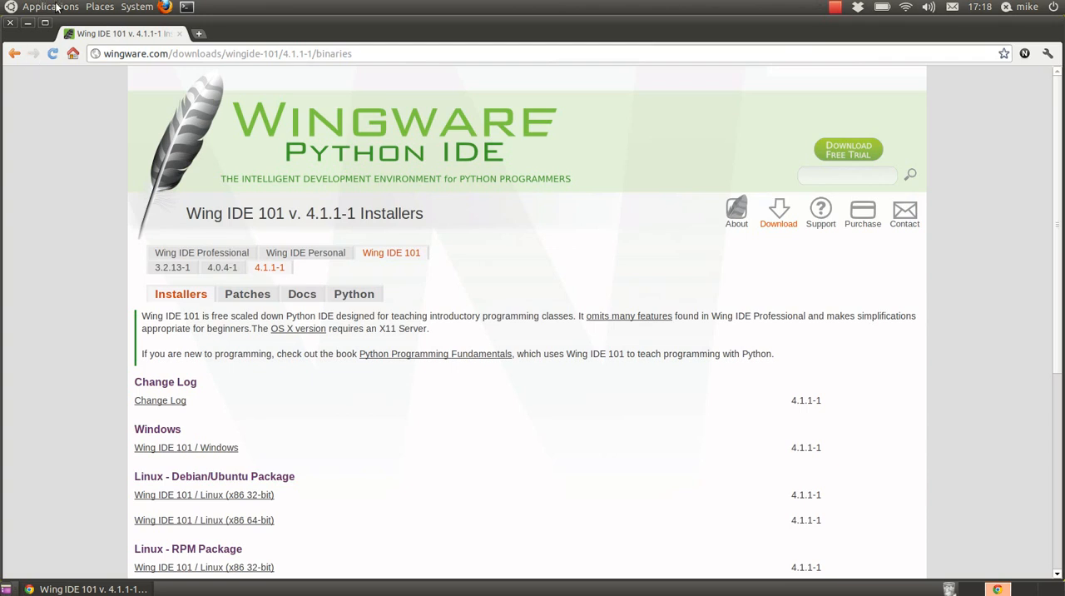
Launch Wing IDE 101 4.1 from the Applications > Programming menu
click(50, 7)
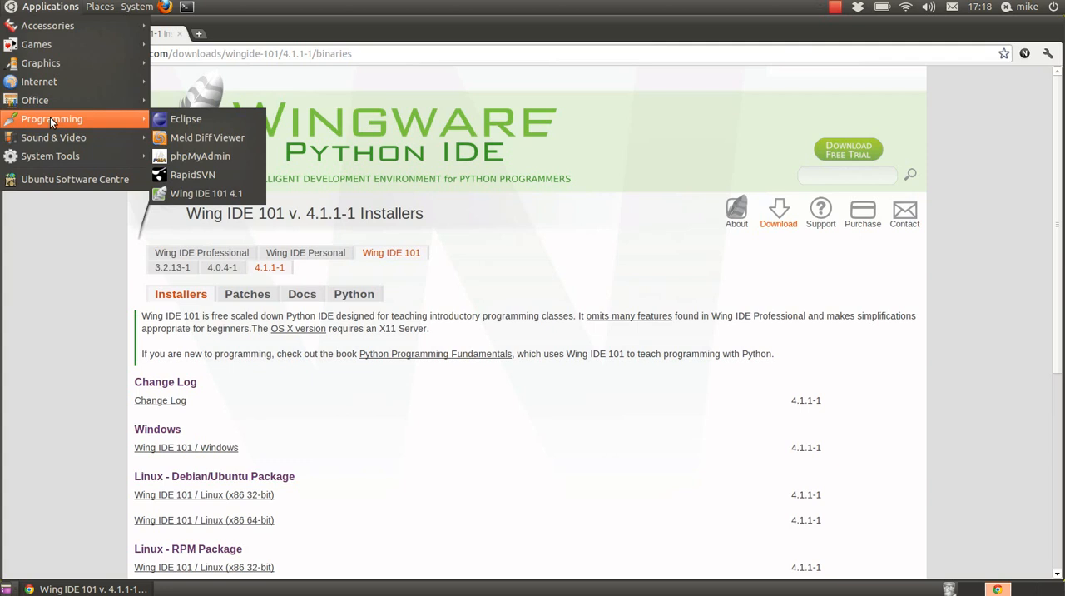
click(206, 193)
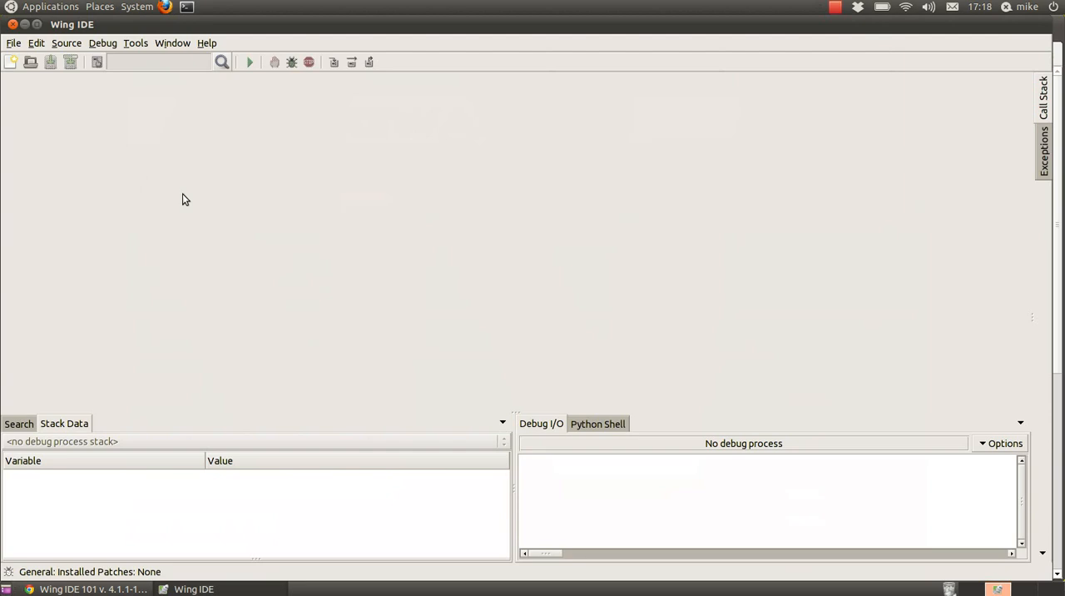
mouse_move(396, 214)
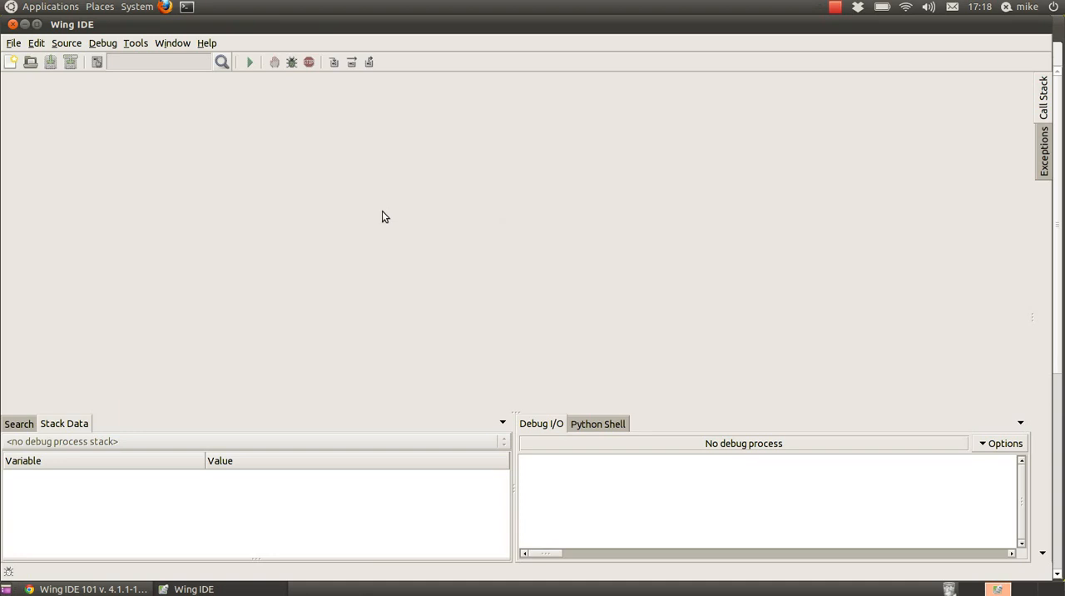
mouse_move(107, 249)
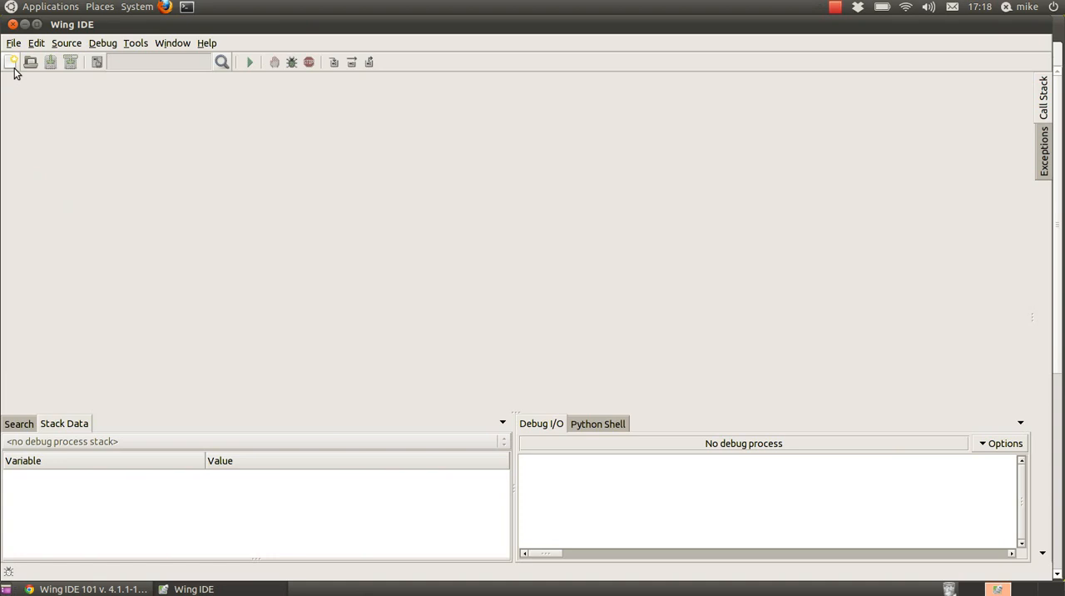
mouse_move(333, 63)
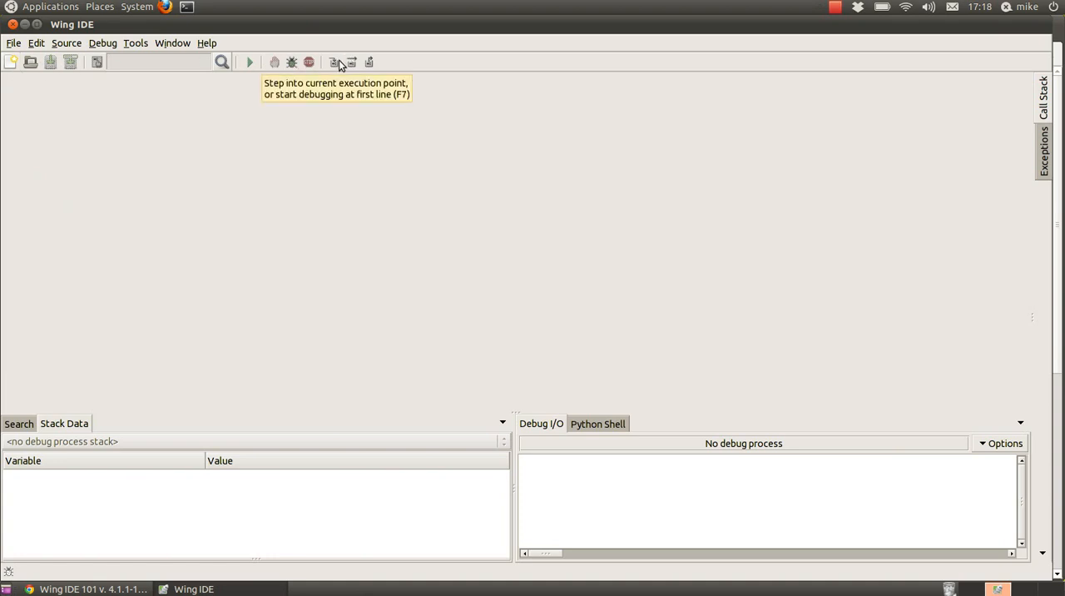
mouse_move(12, 80)
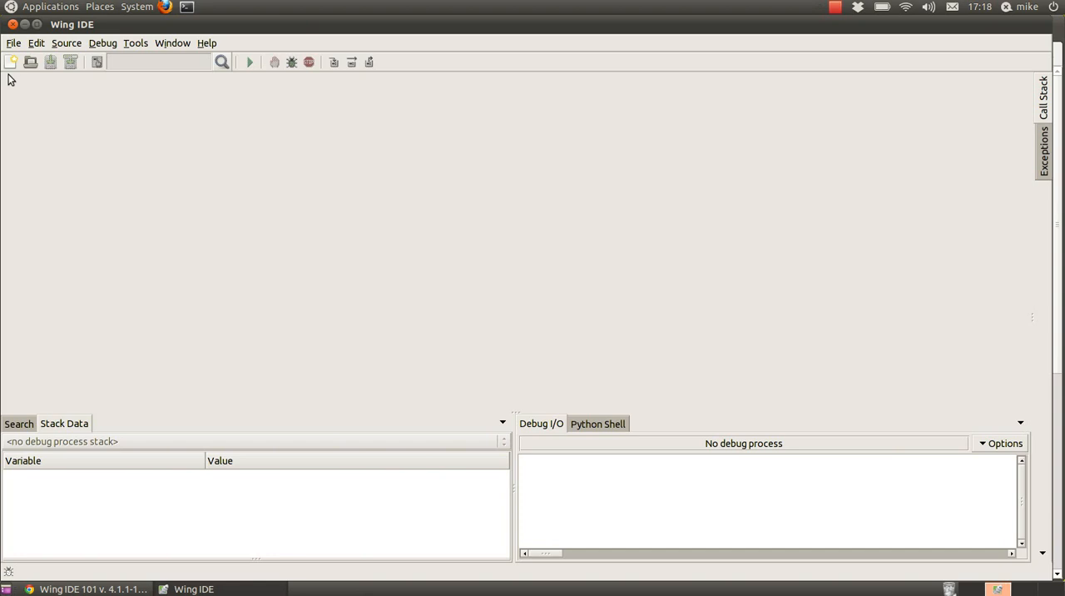
mouse_move(12, 64)
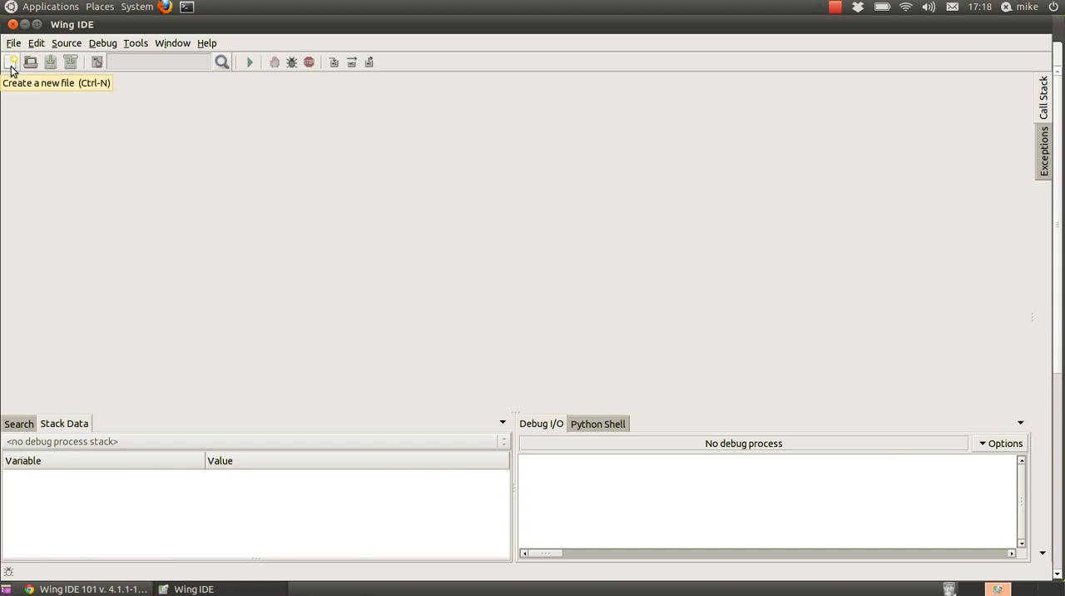
Create a new file and save it as hello_world.py in the Desktop folder
click(13, 61)
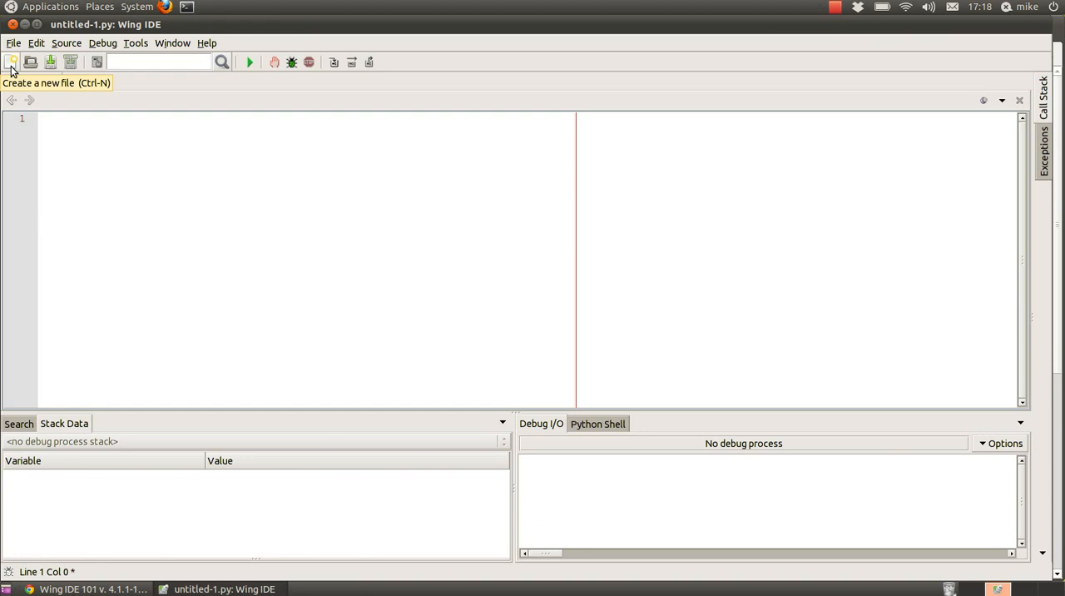
mouse_move(50, 63)
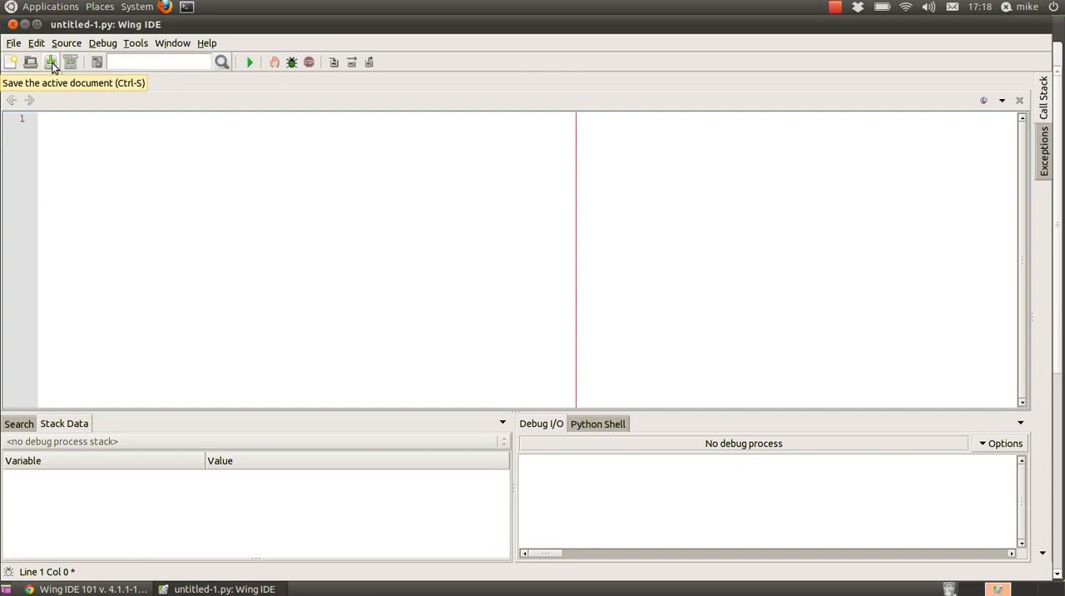
click(50, 62)
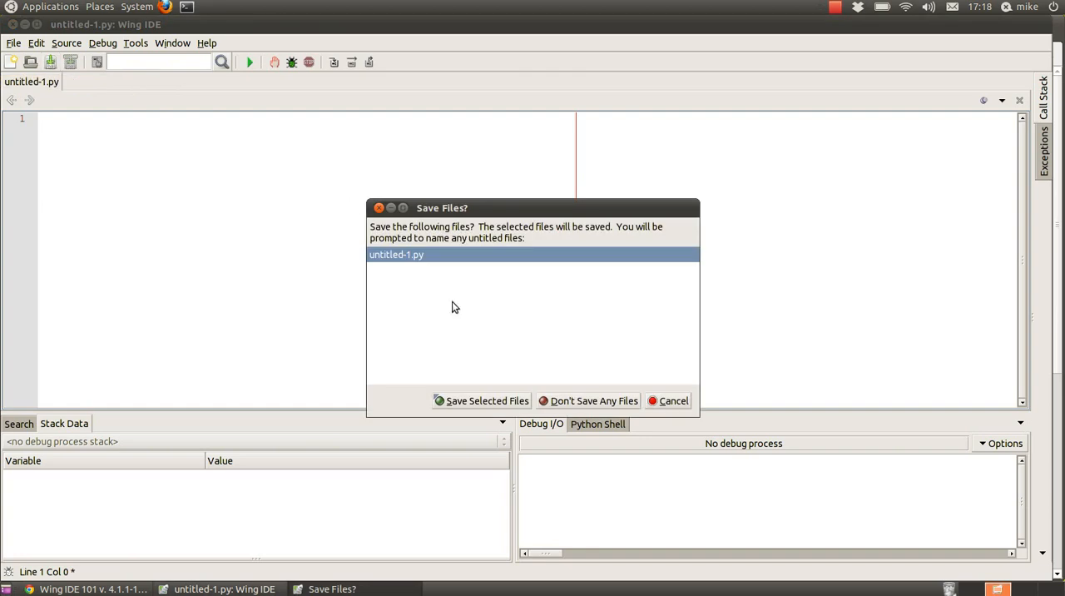
click(480, 399)
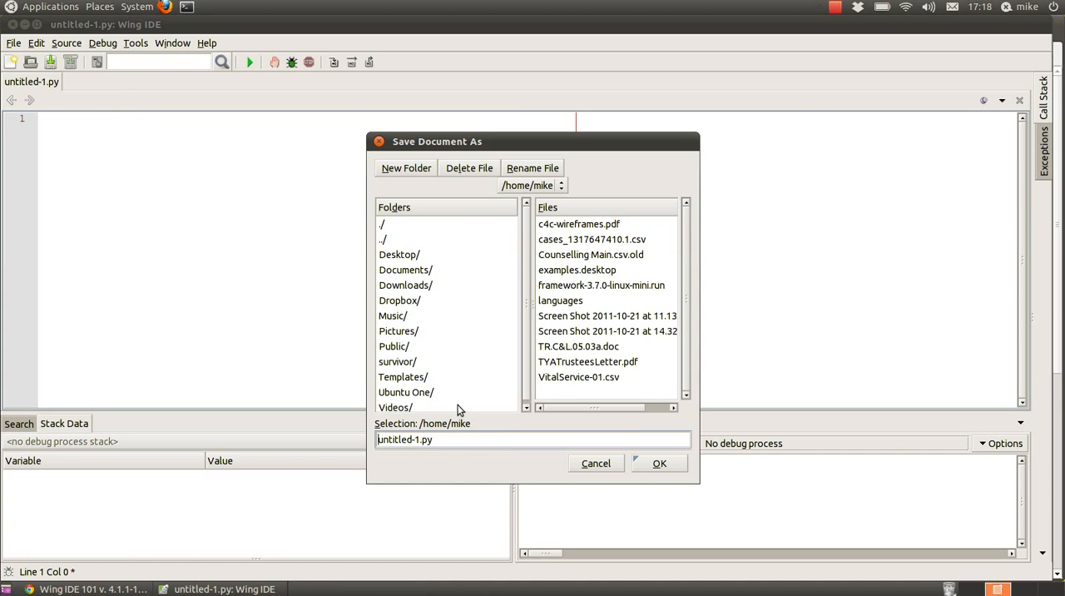
click(400, 254)
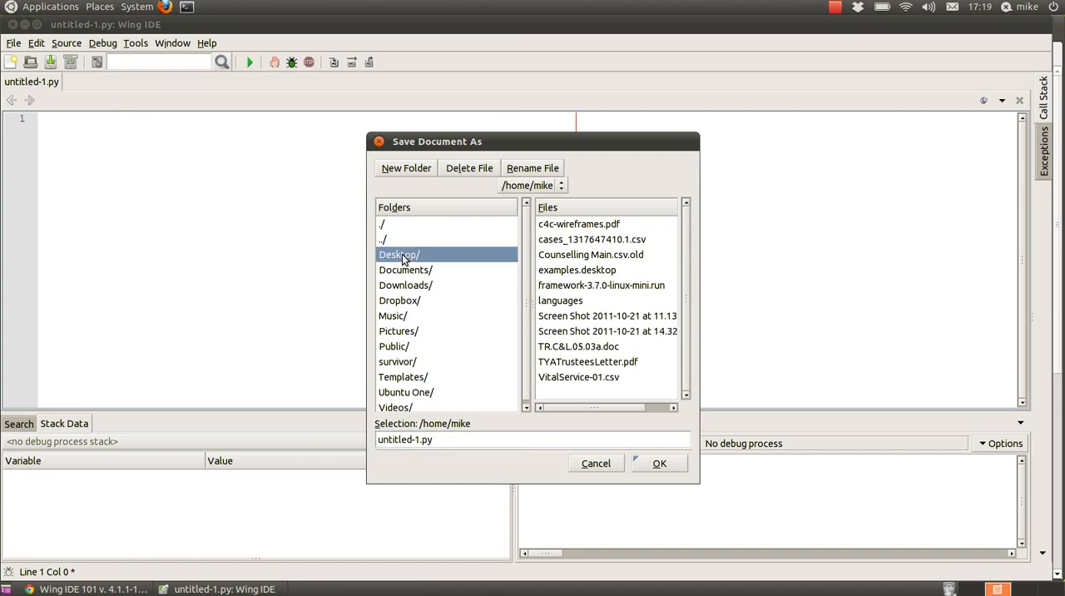
double_click(399, 254)
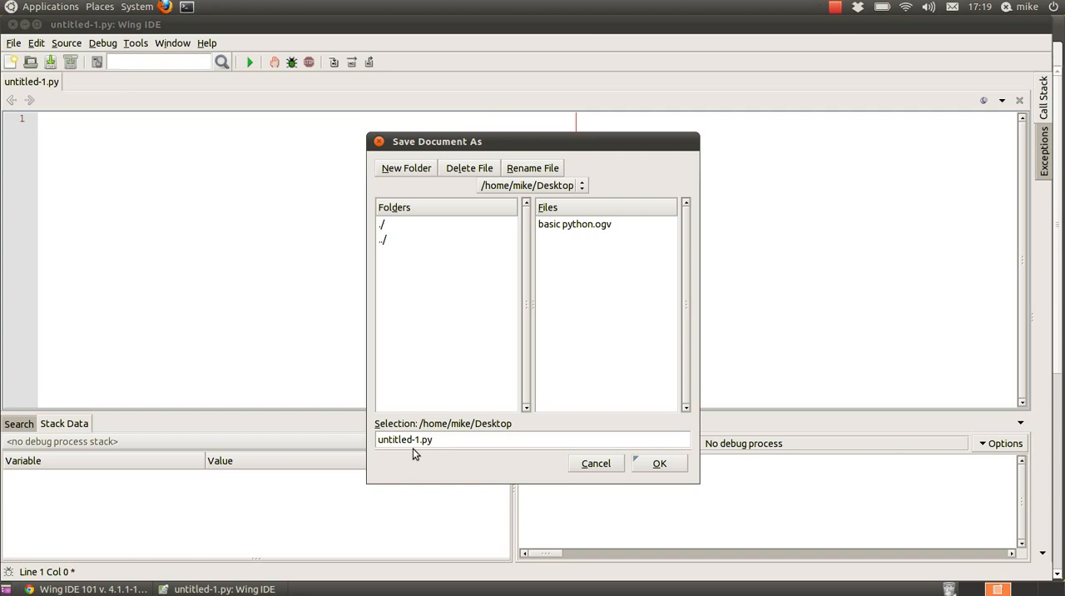
double_click(402, 439)
text(hello_world)
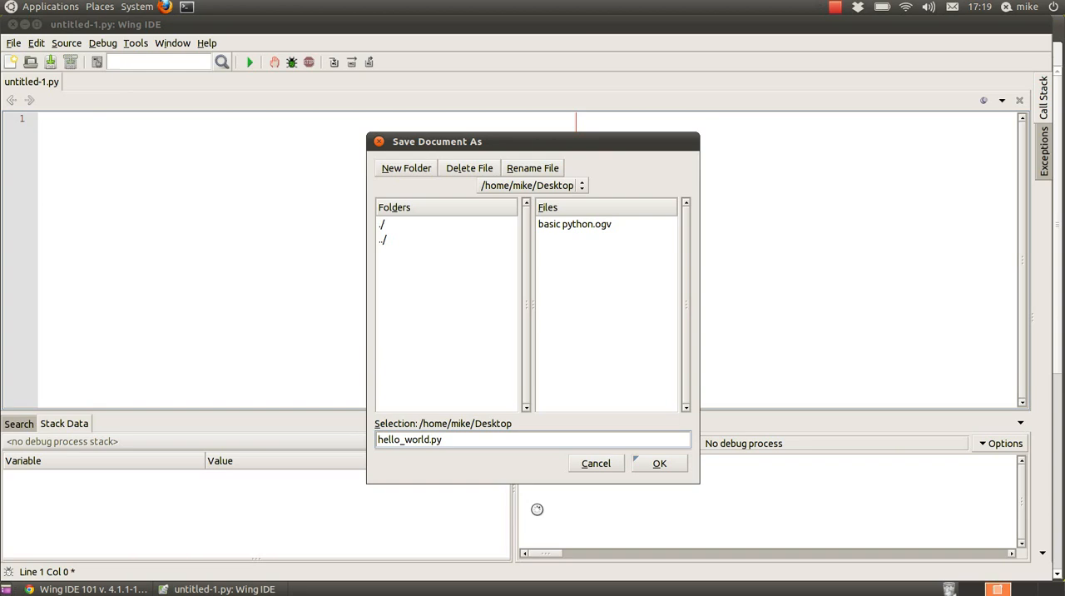
click(659, 462)
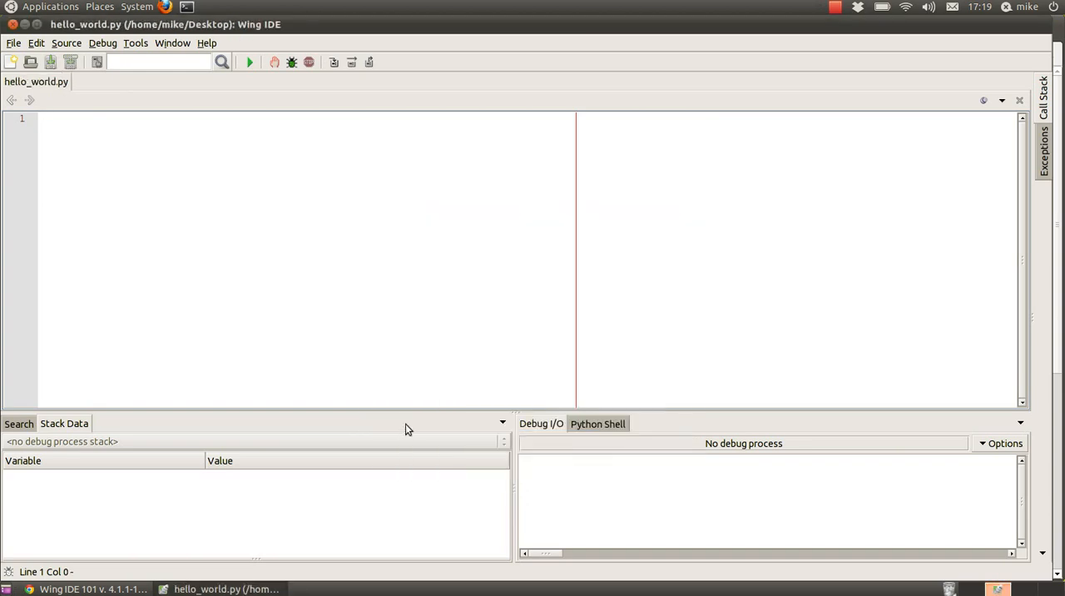
mouse_move(183, 243)
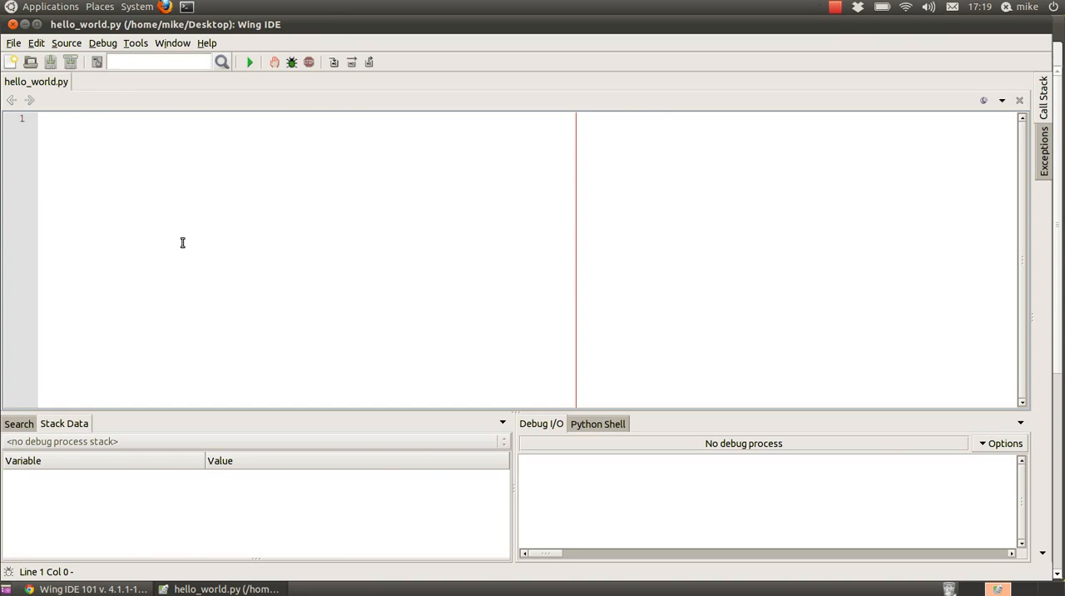
Place the cursor in the empty hello_world.py editor to add blank lines
click(46, 118)
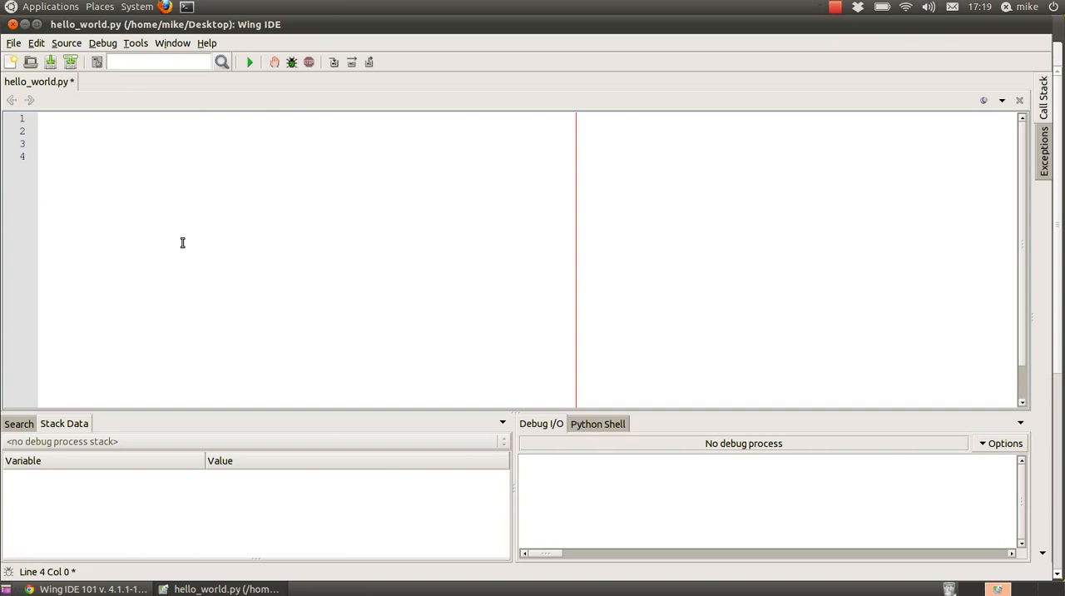
Write the guard line if __name__ == "__main__": on line 4
text(if +__)
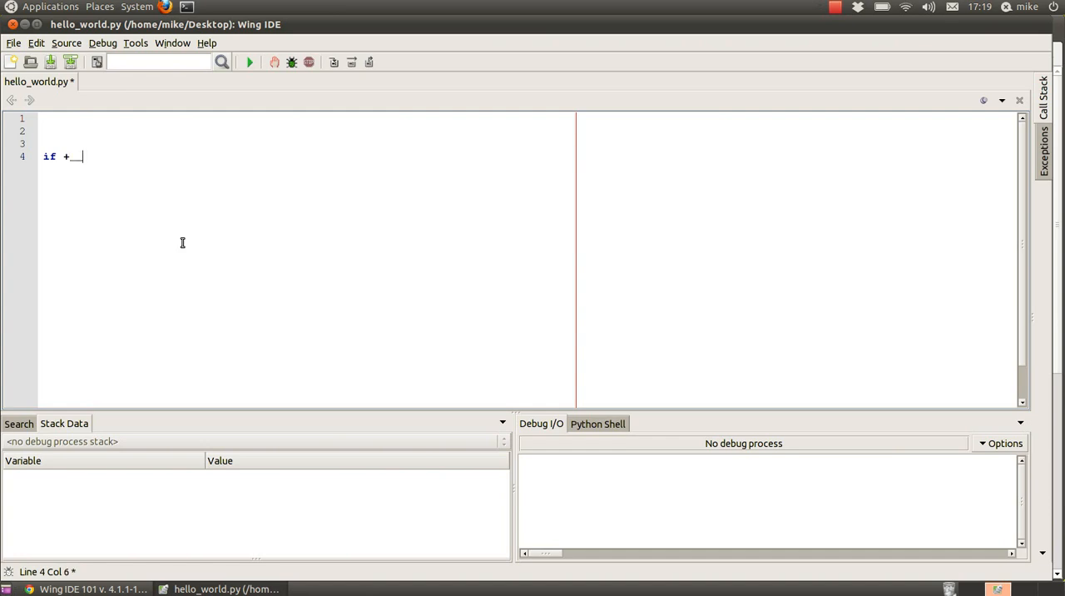
key(BackSpace)
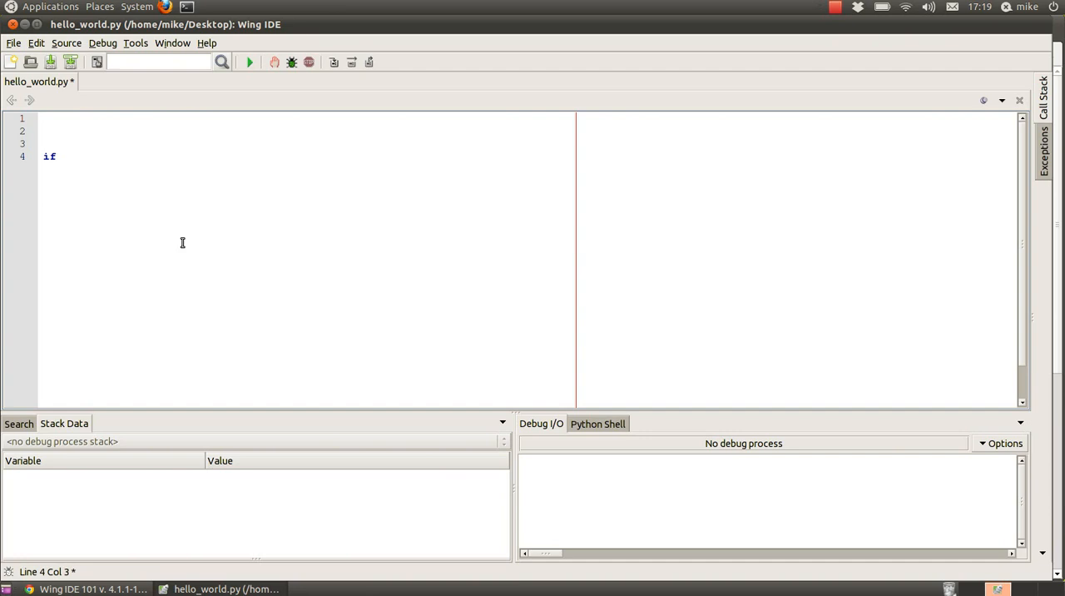
text(__name__)
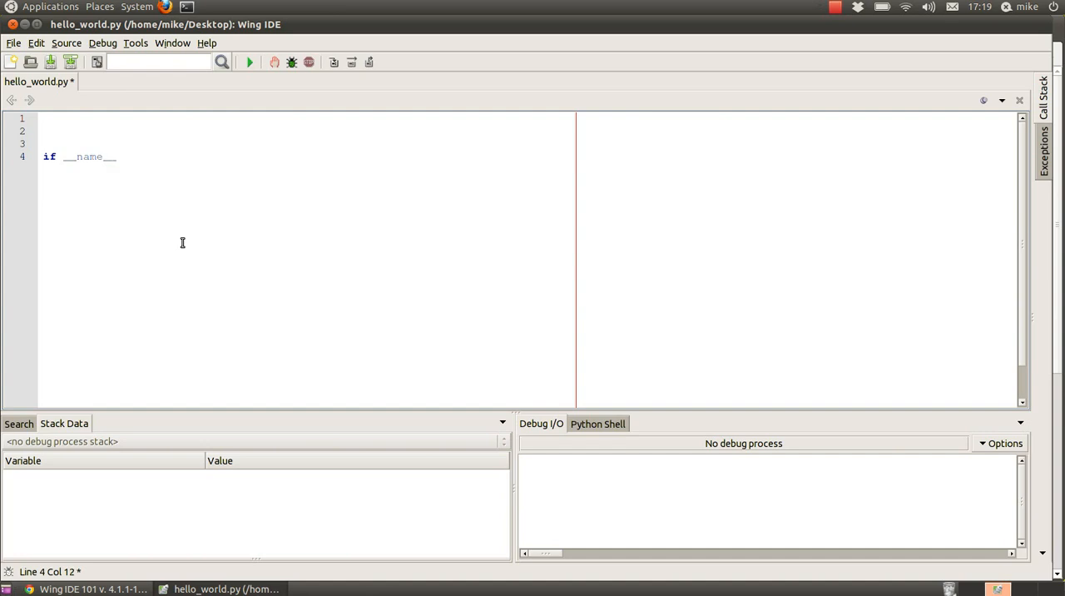
text(== ")
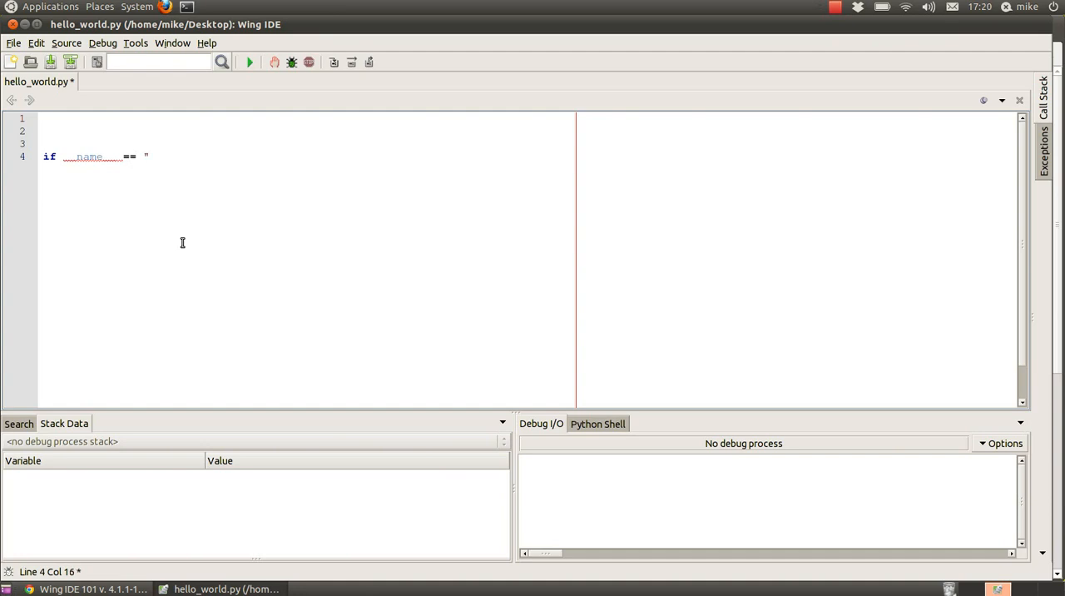
text(__main)
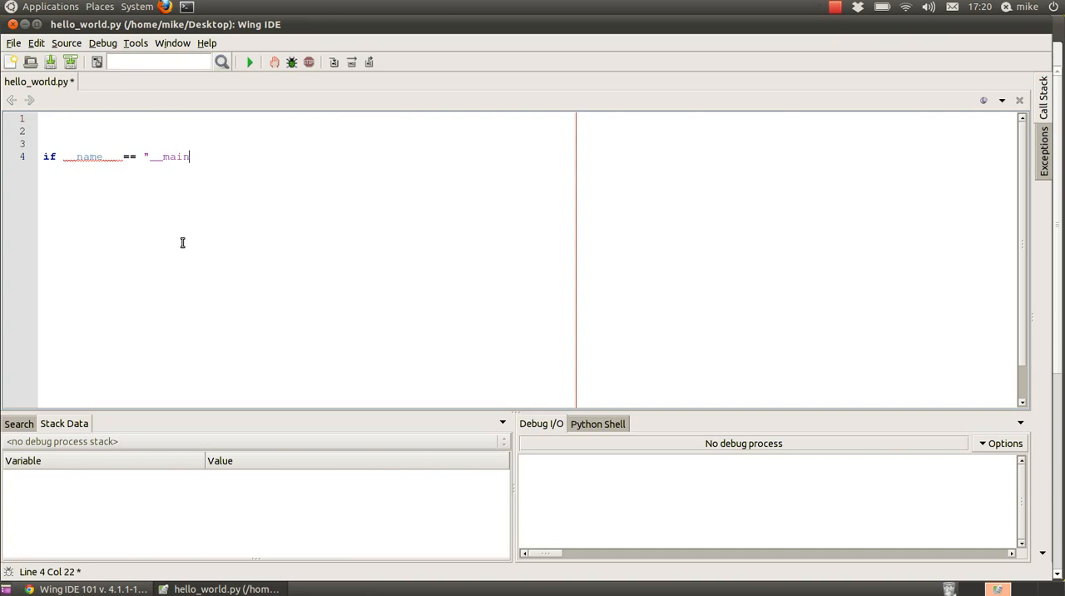
text(__":)
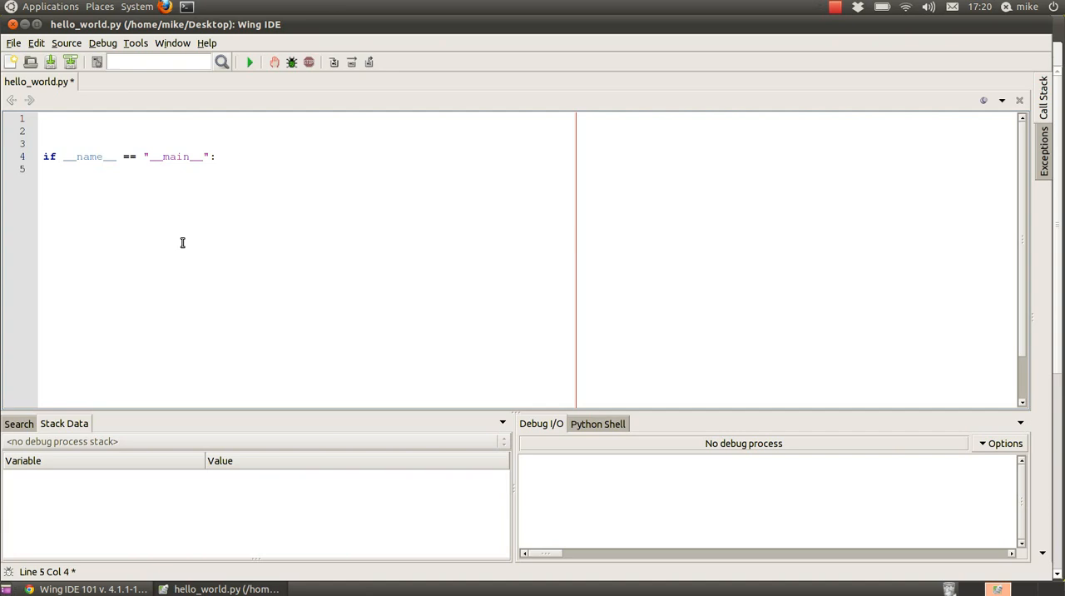
mouse_move(27, 100)
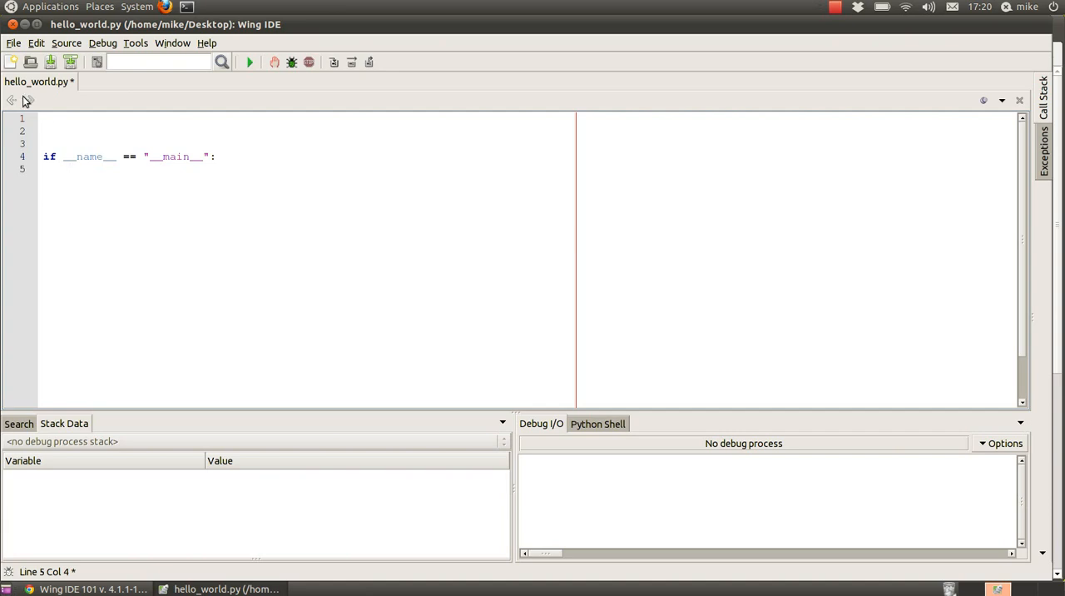
Write def say_hello(): on line 2 above the main guard
click(44, 129)
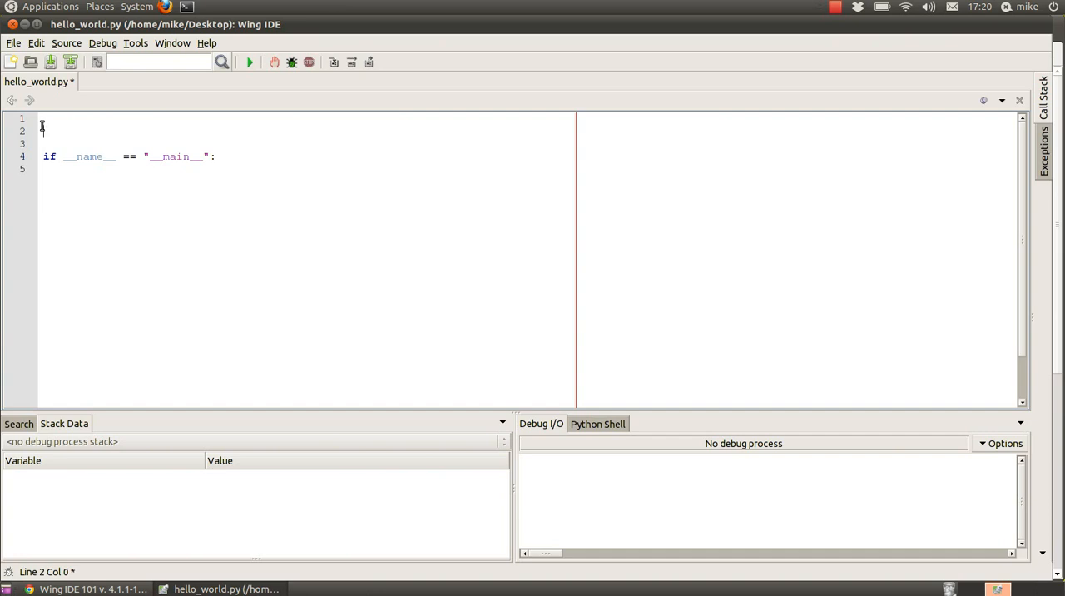
text(def)
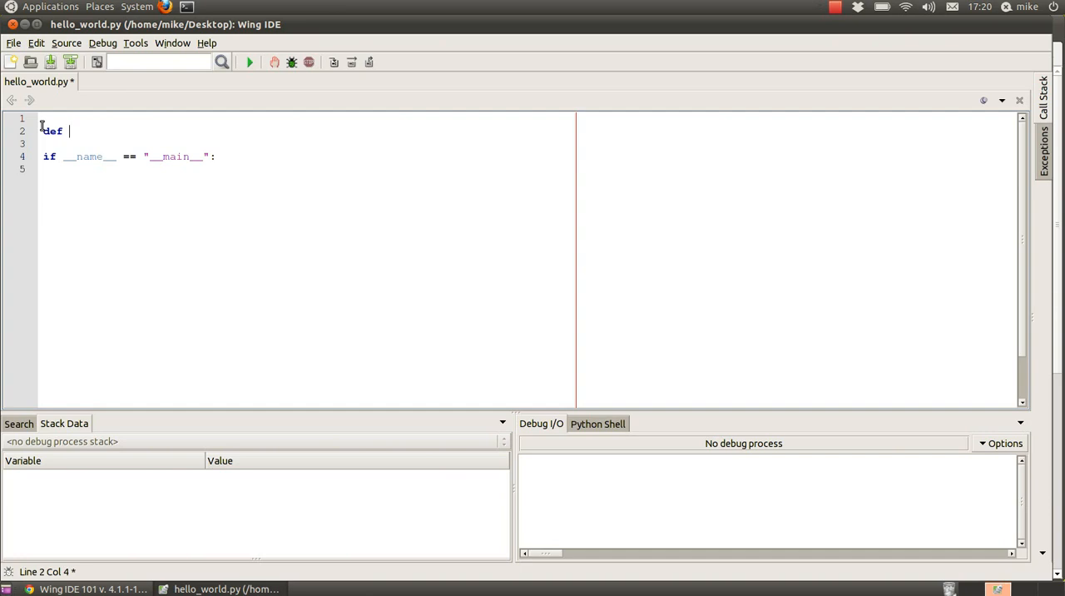
text(say)
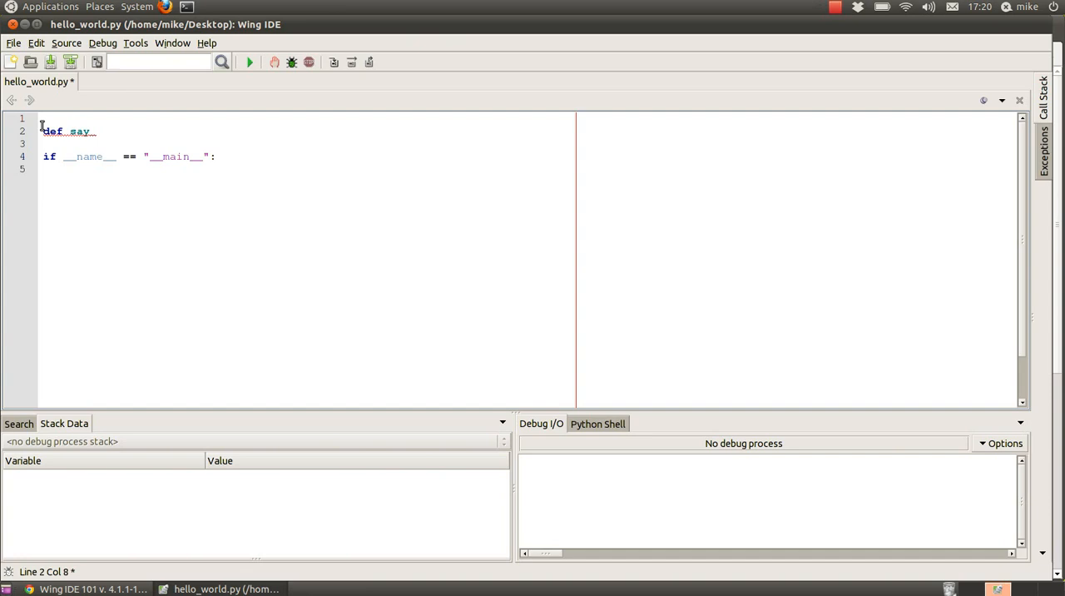
text(hello()
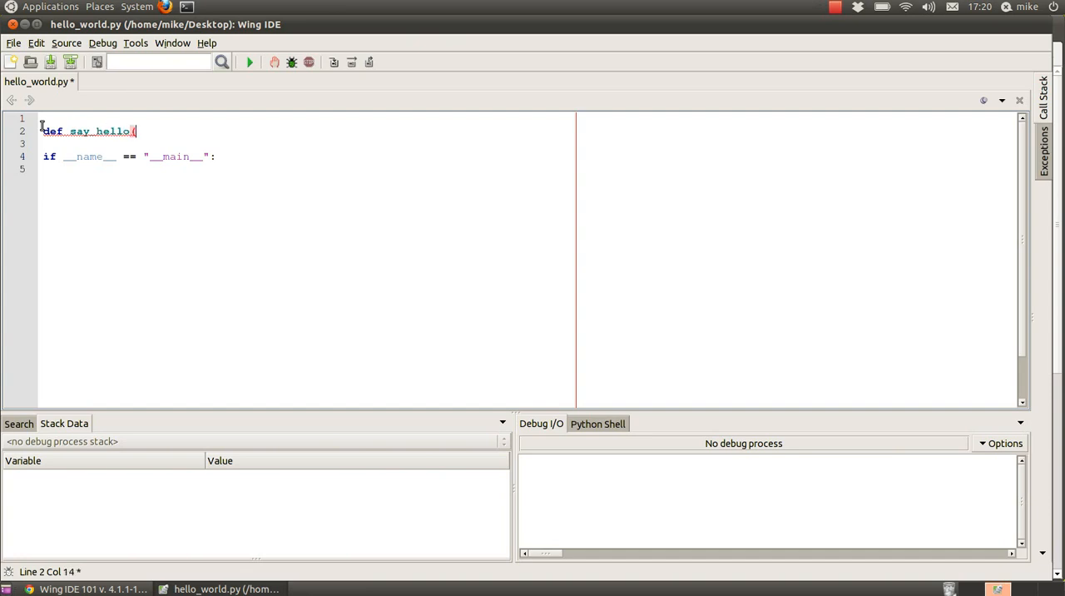
text())
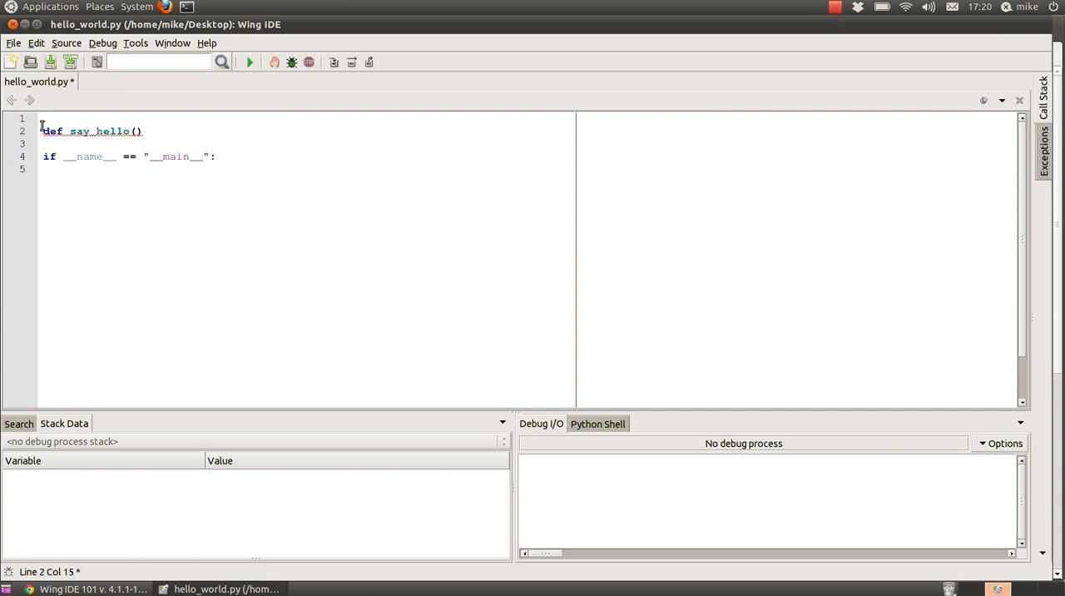
text(:)
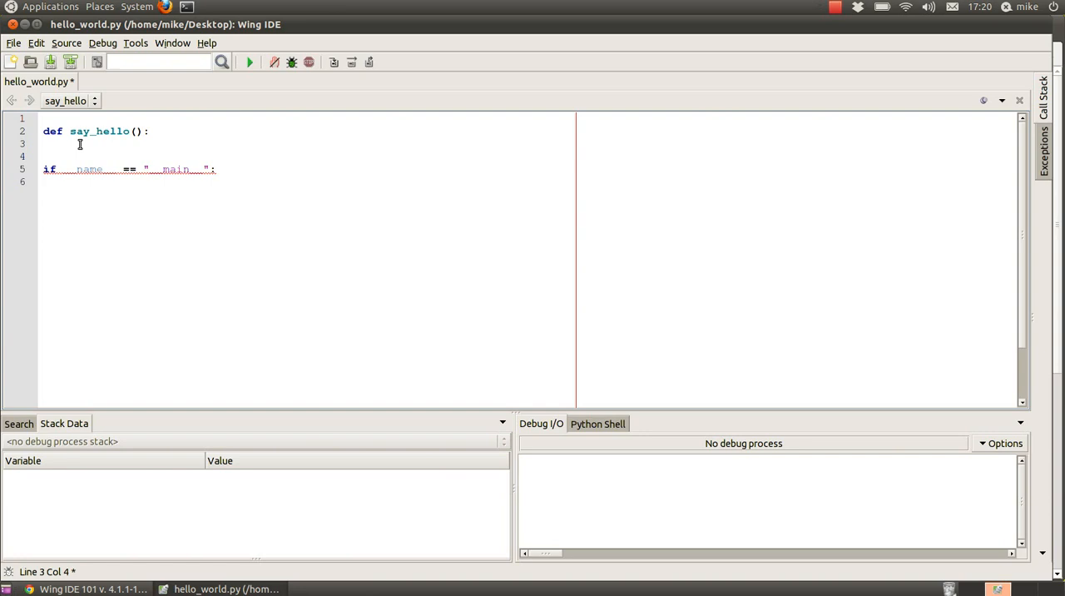
mouse_move(83, 142)
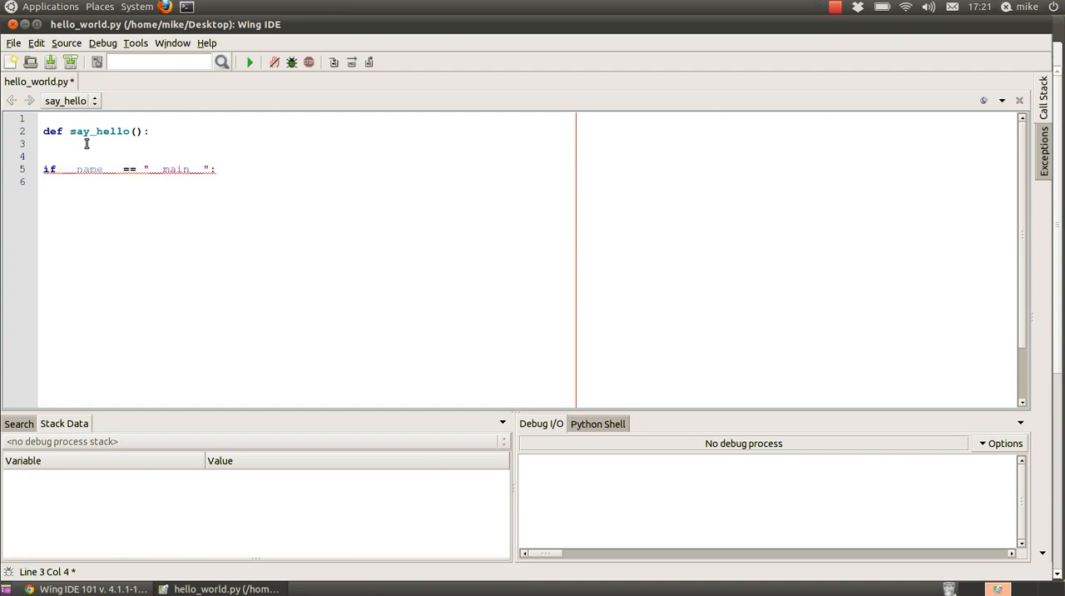
Fill say_hello's body with message = "Hello World" and print message
text(me)
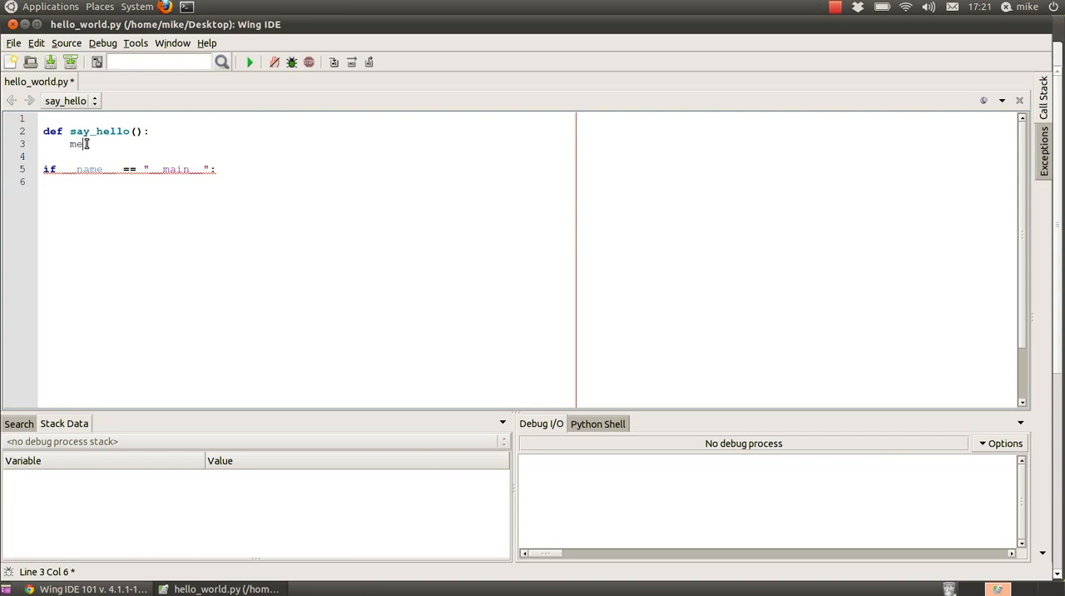
text(ssage =)
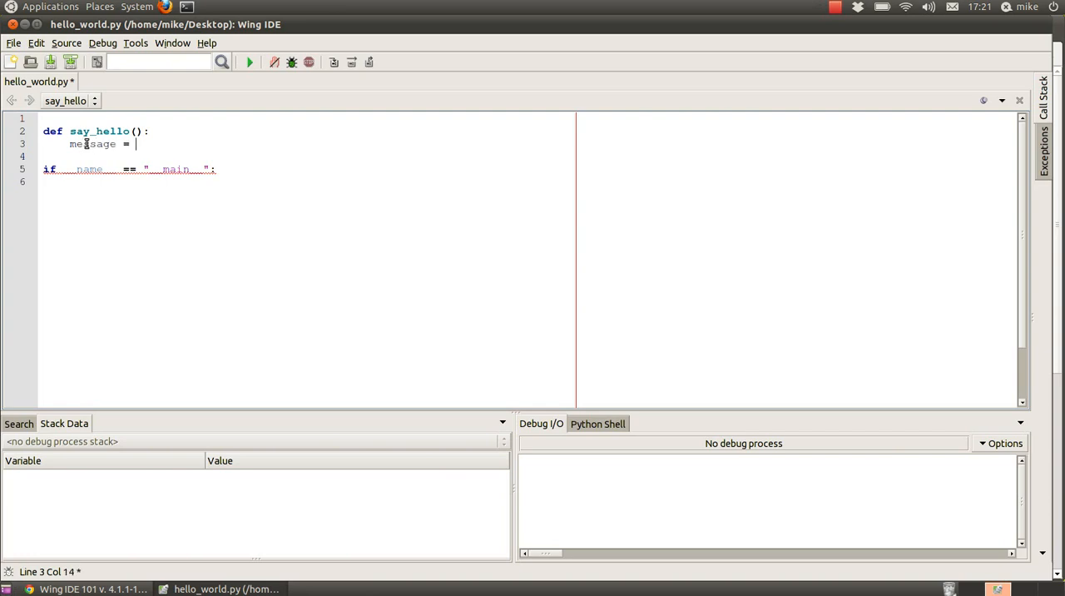
text("He)
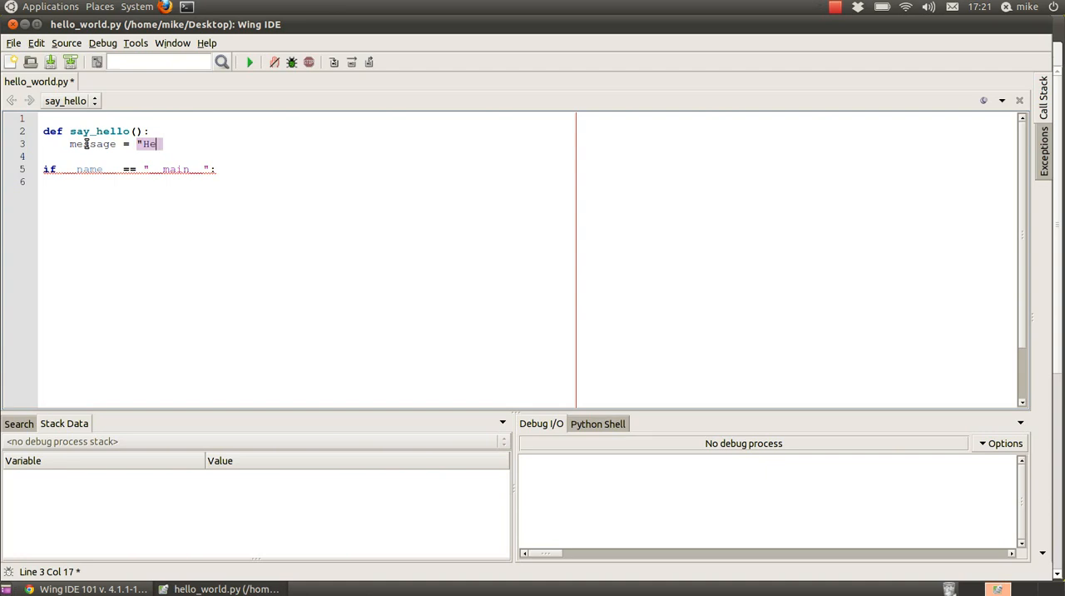
text(llo)
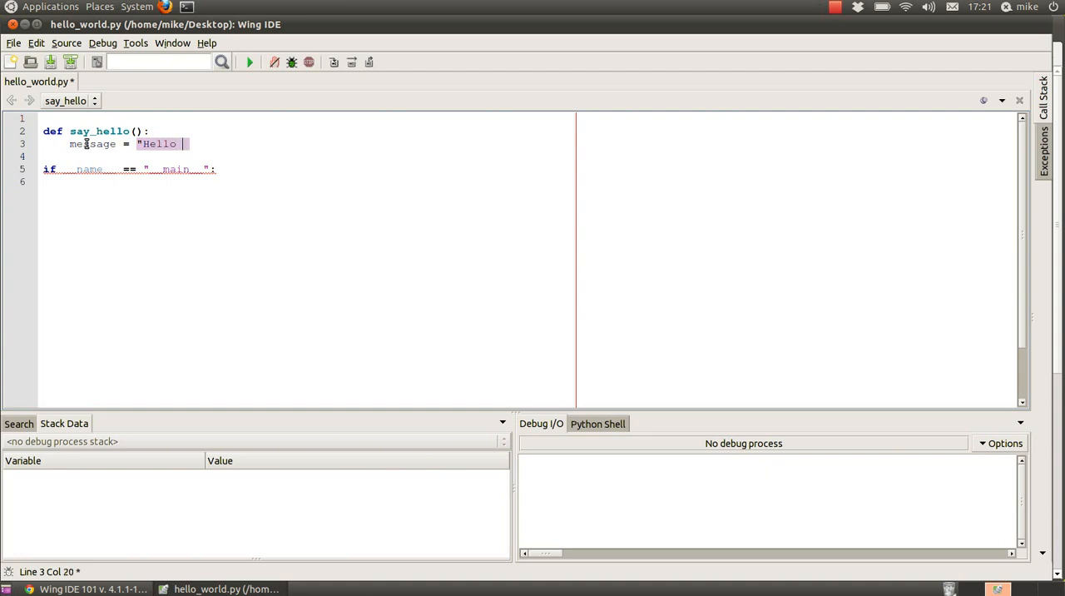
text(World)
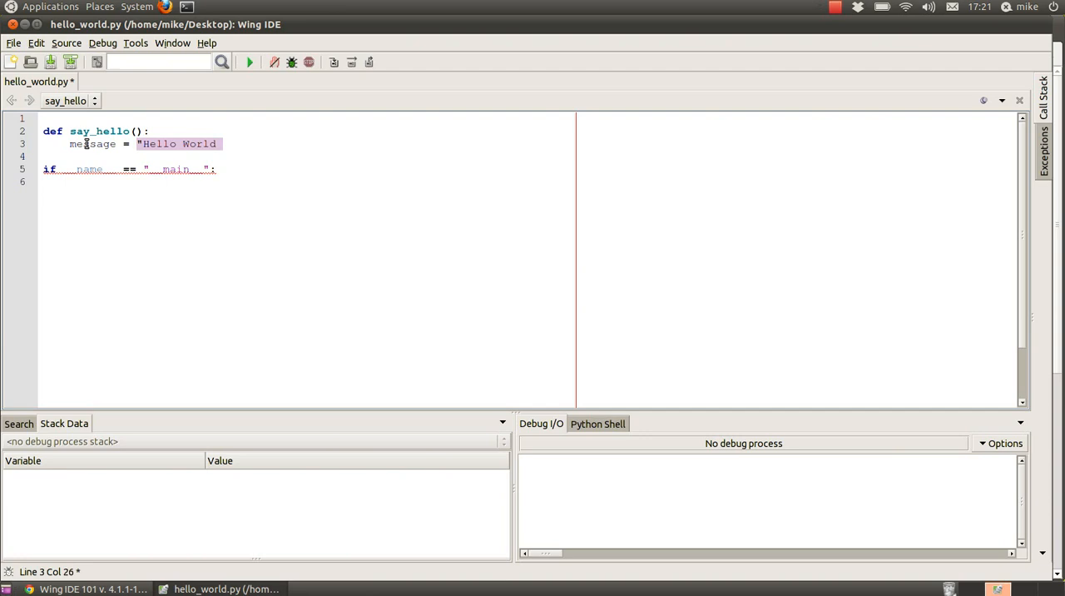
key(Return)
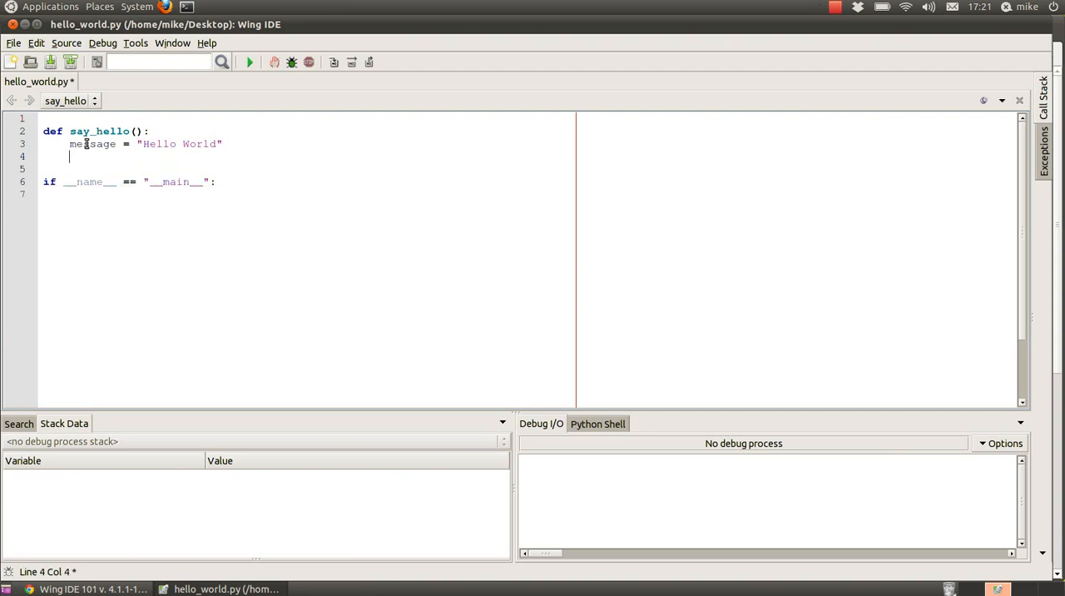
text(print)
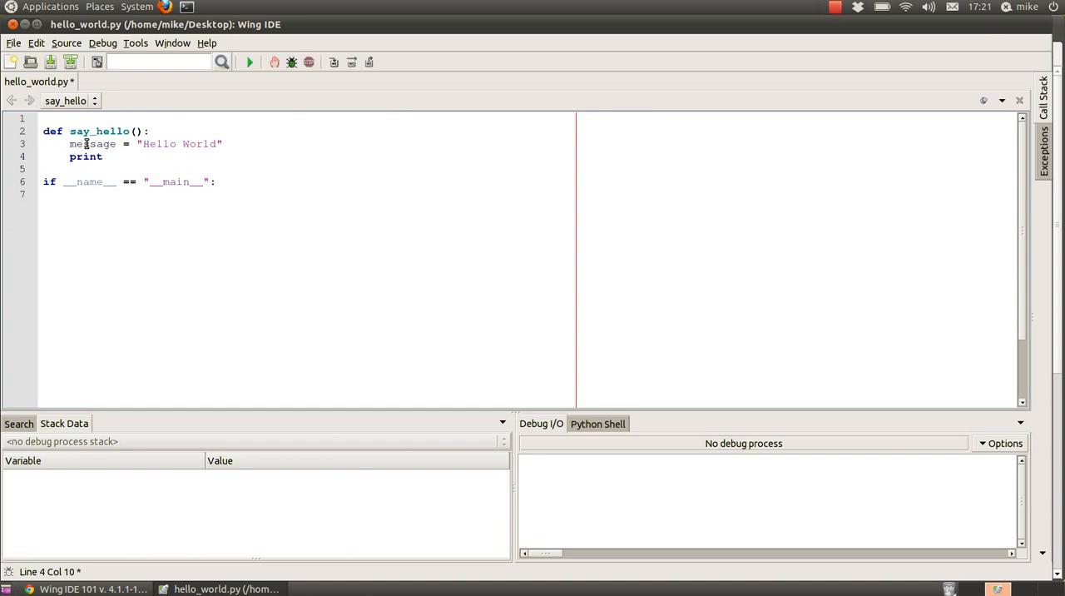
text(mea)
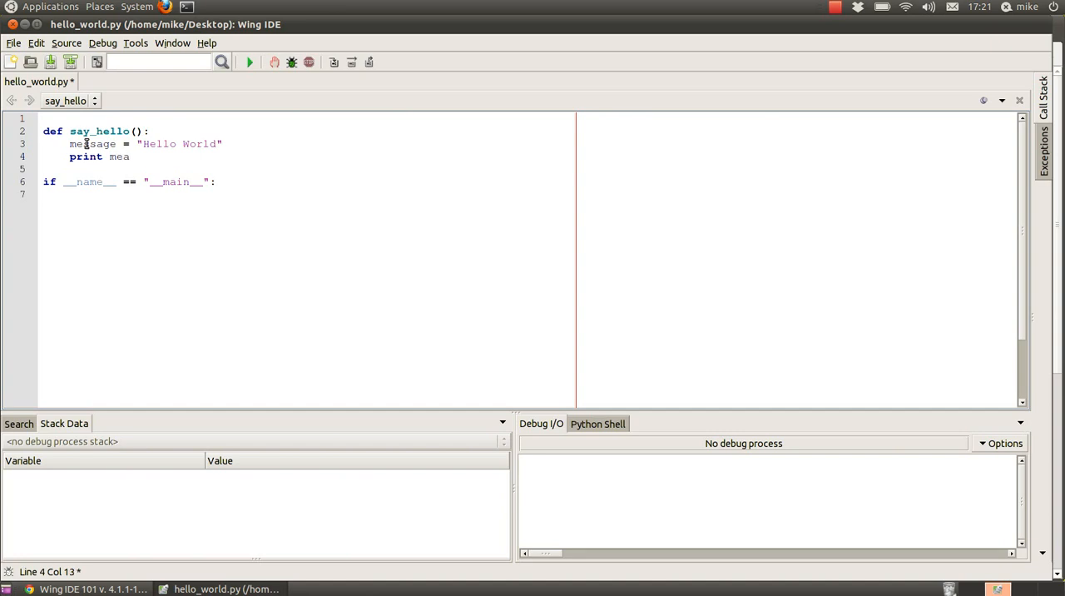
text(ssage)
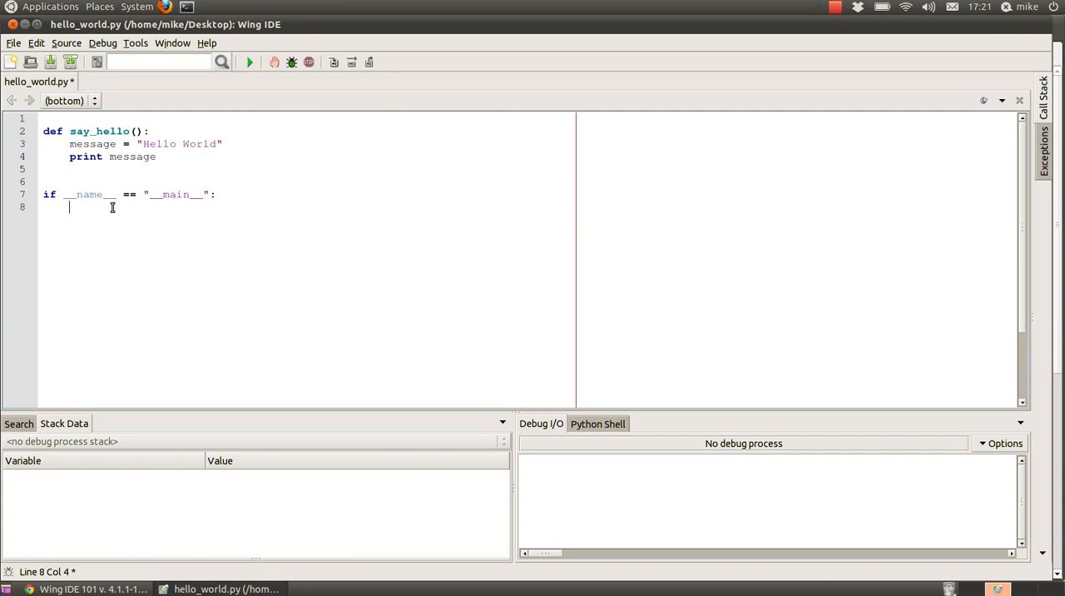
Add the call say_hello() under the main guard on line 8
text(say)
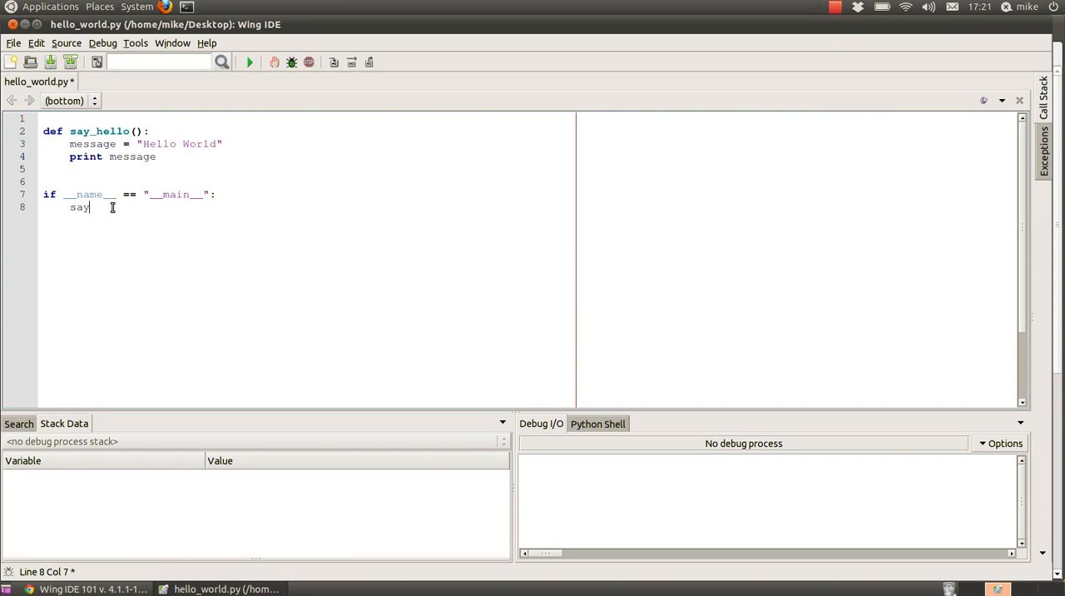
text(_h)
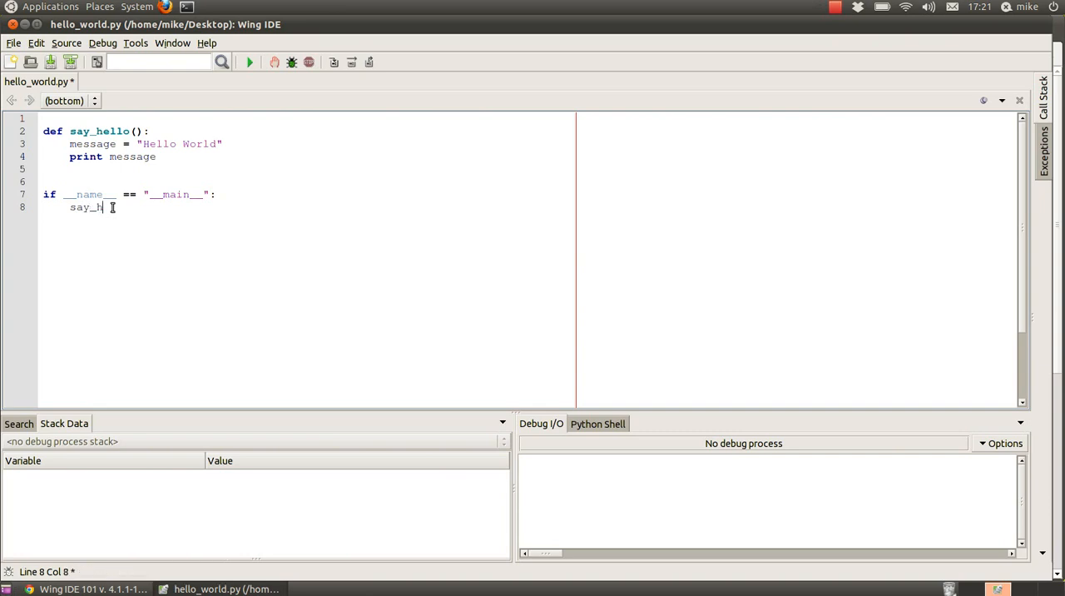
text(ello()
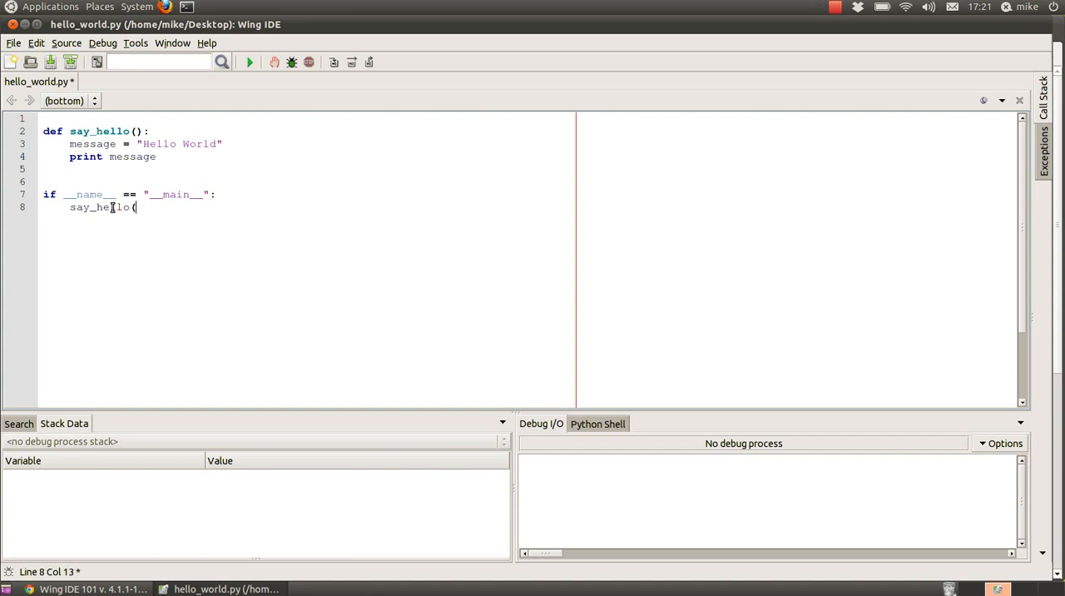
text())
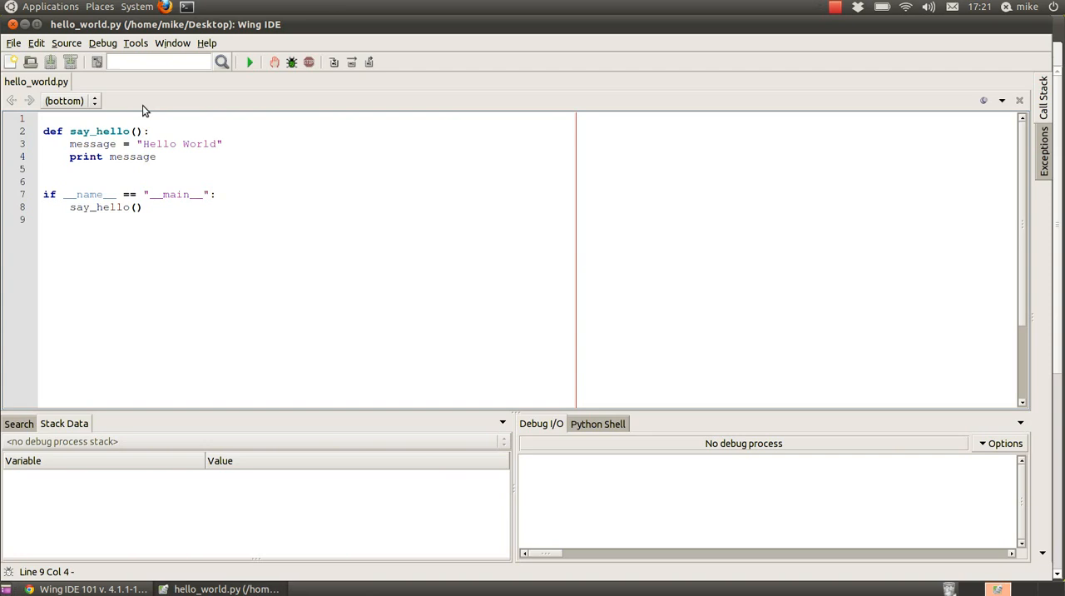
mouse_move(123, 91)
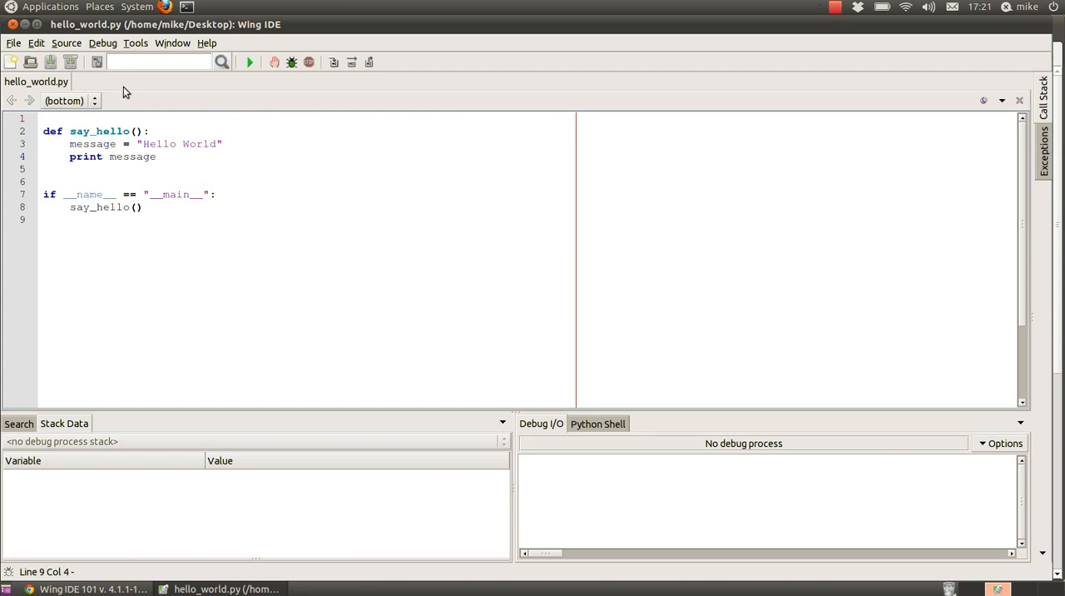
mouse_move(223, 100)
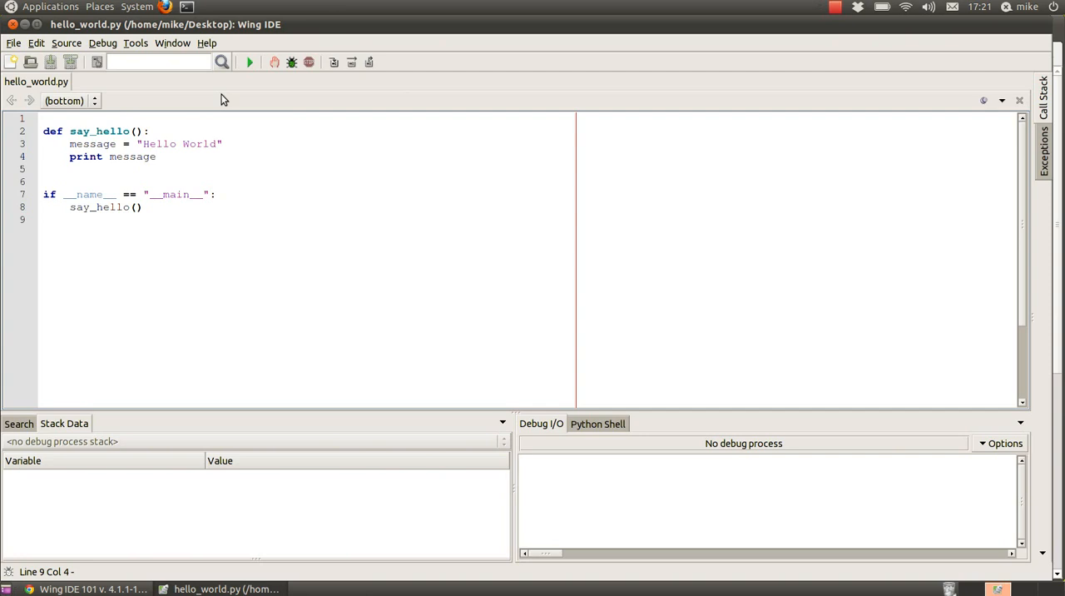
mouse_move(287, 298)
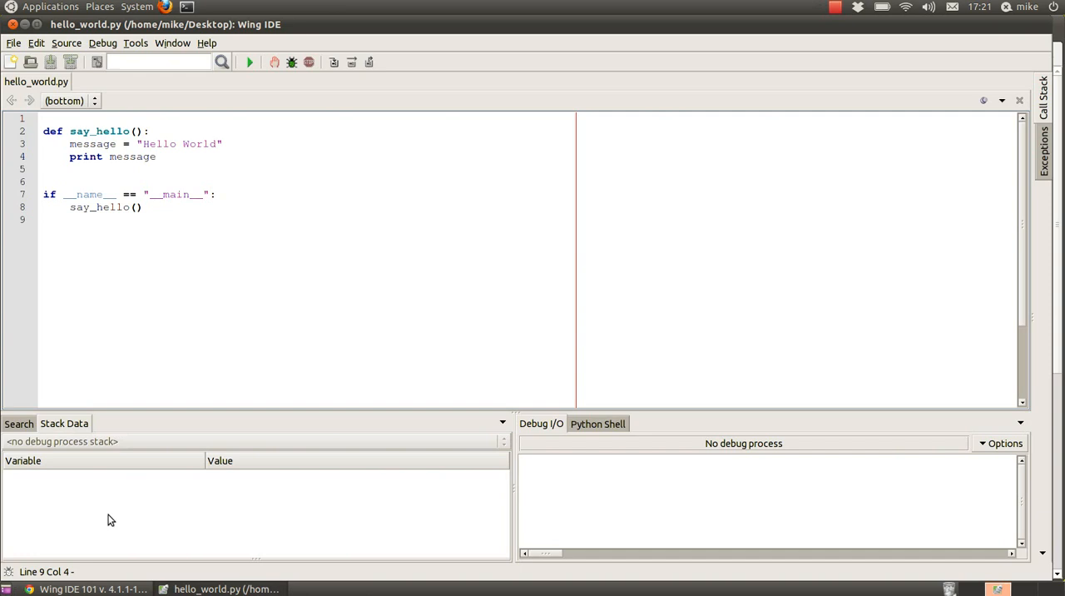
mouse_move(92, 506)
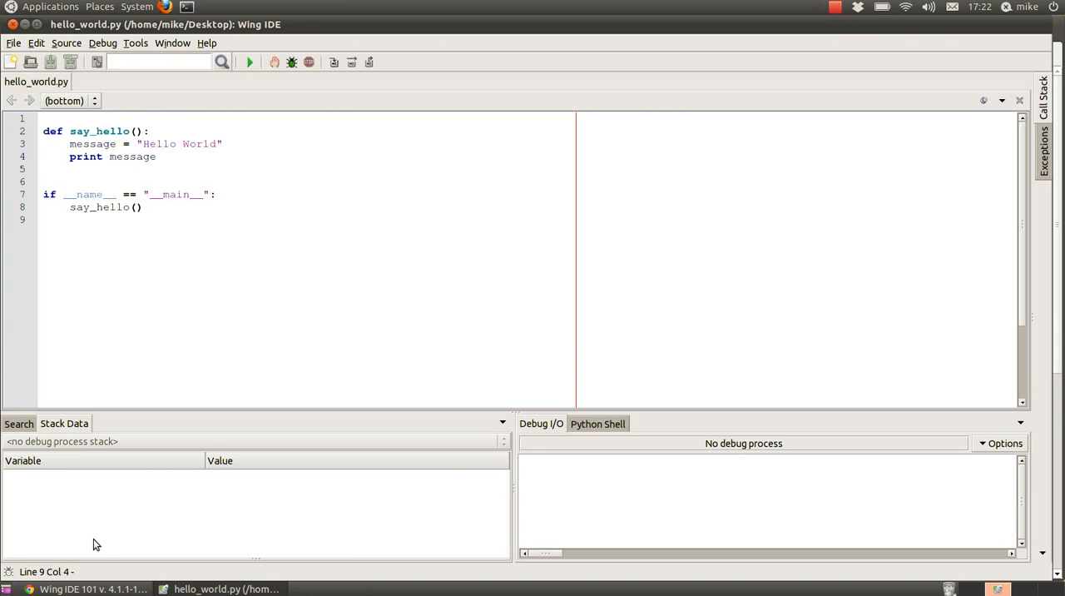
mouse_move(557, 429)
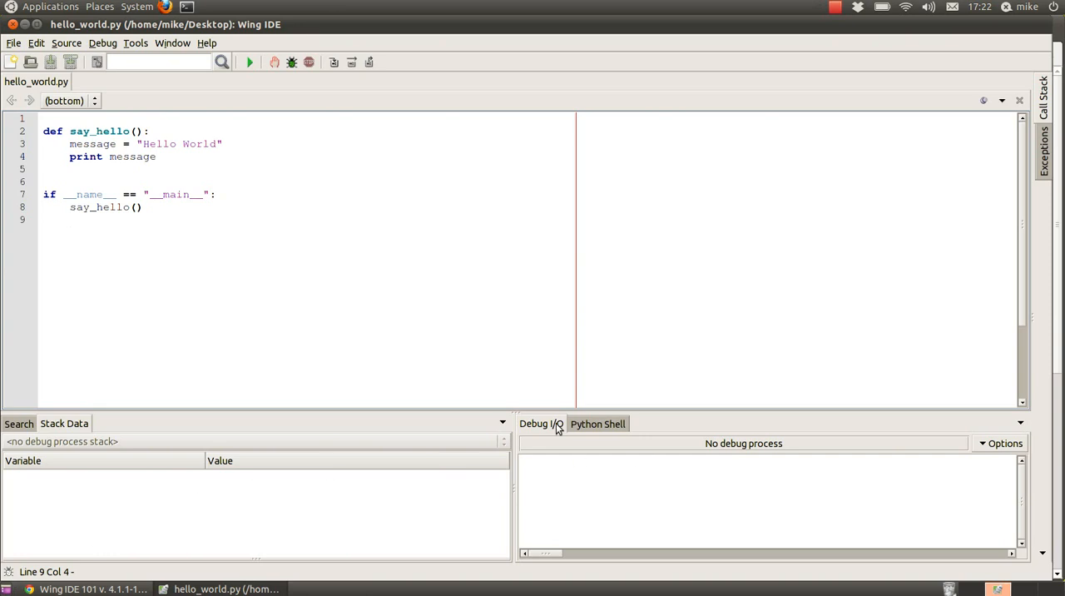
mouse_move(540, 423)
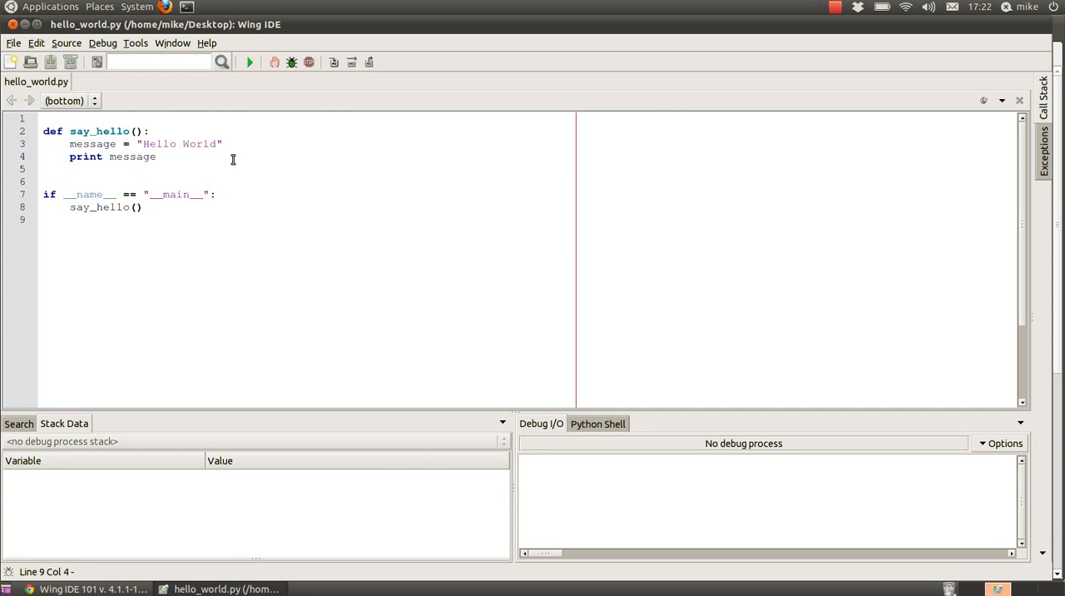
mouse_move(256, 247)
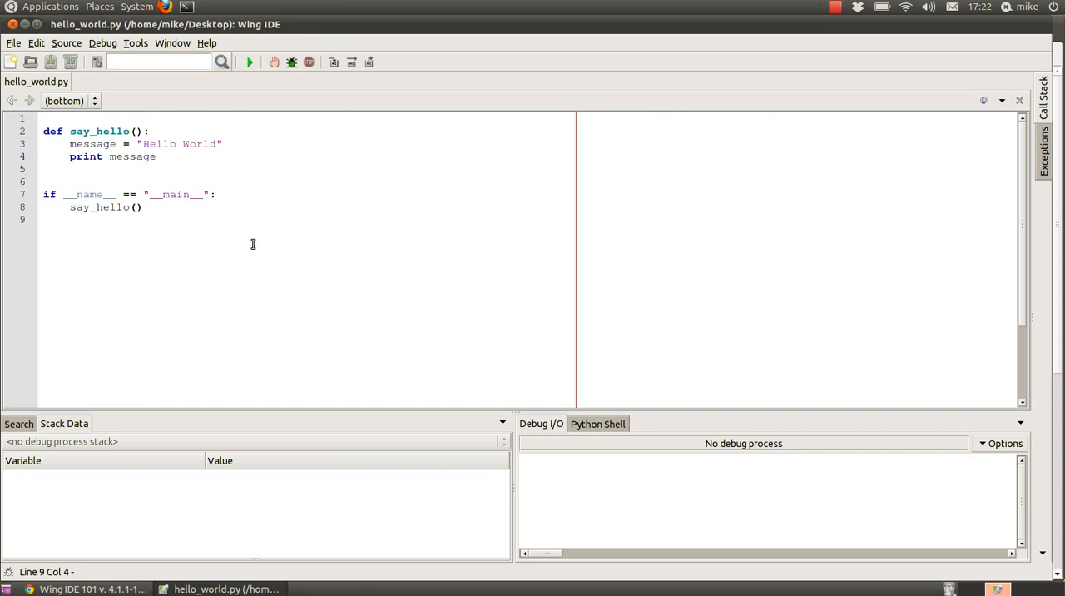
mouse_move(249, 63)
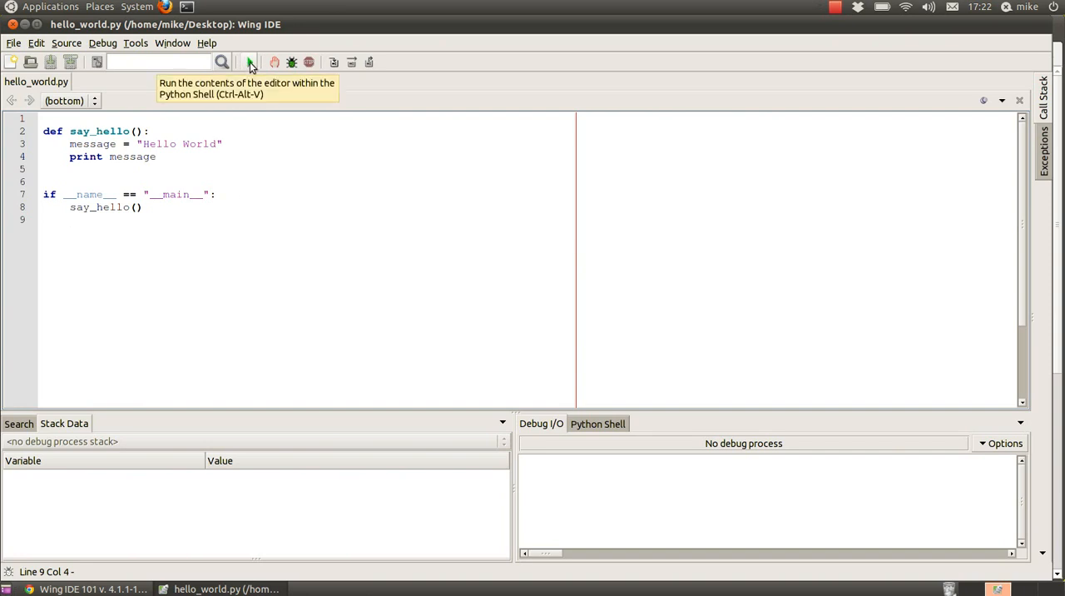
Run the editor contents in the Python Shell, then return to the Debug I/O output
click(249, 61)
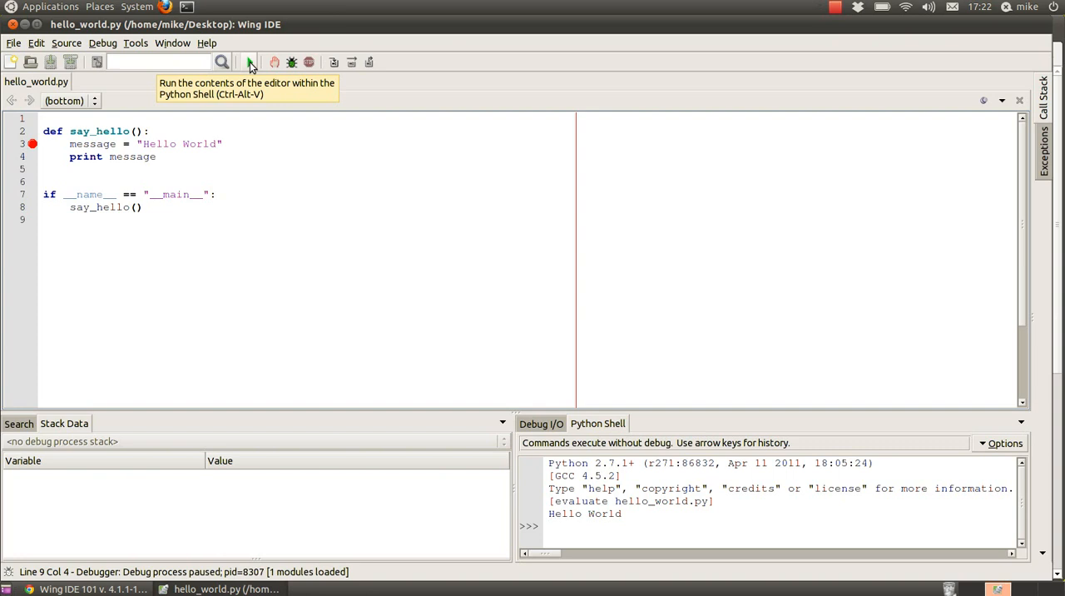
mouse_move(556, 452)
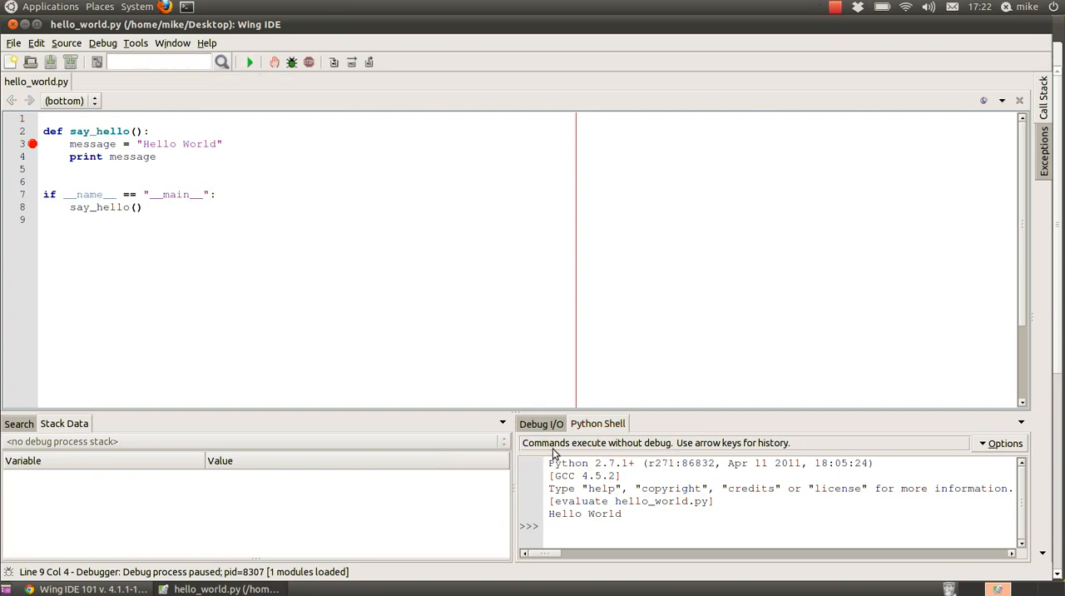
mouse_move(598, 423)
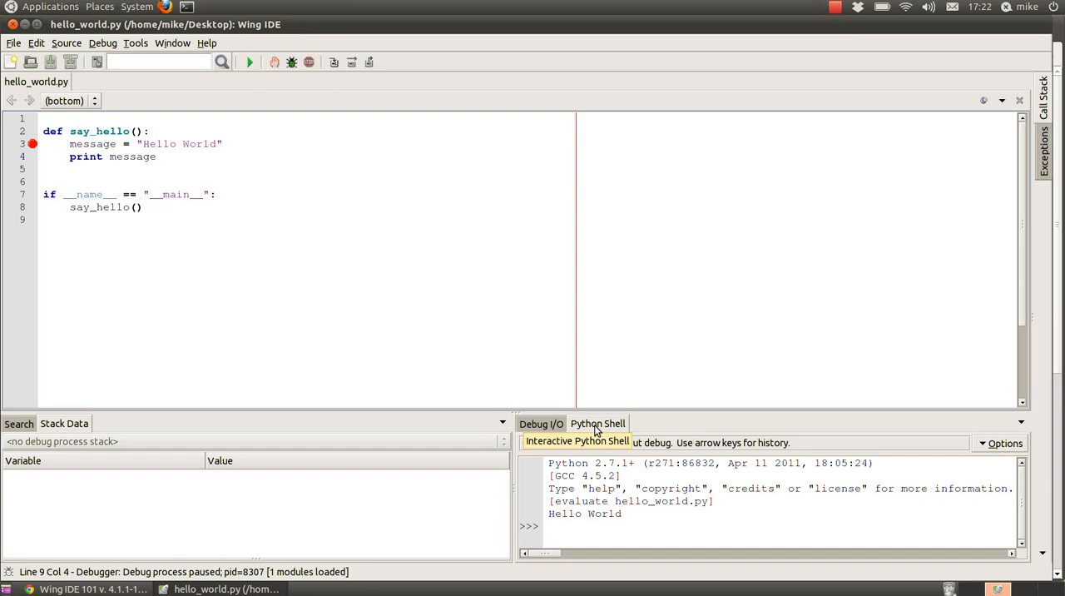
click(541, 423)
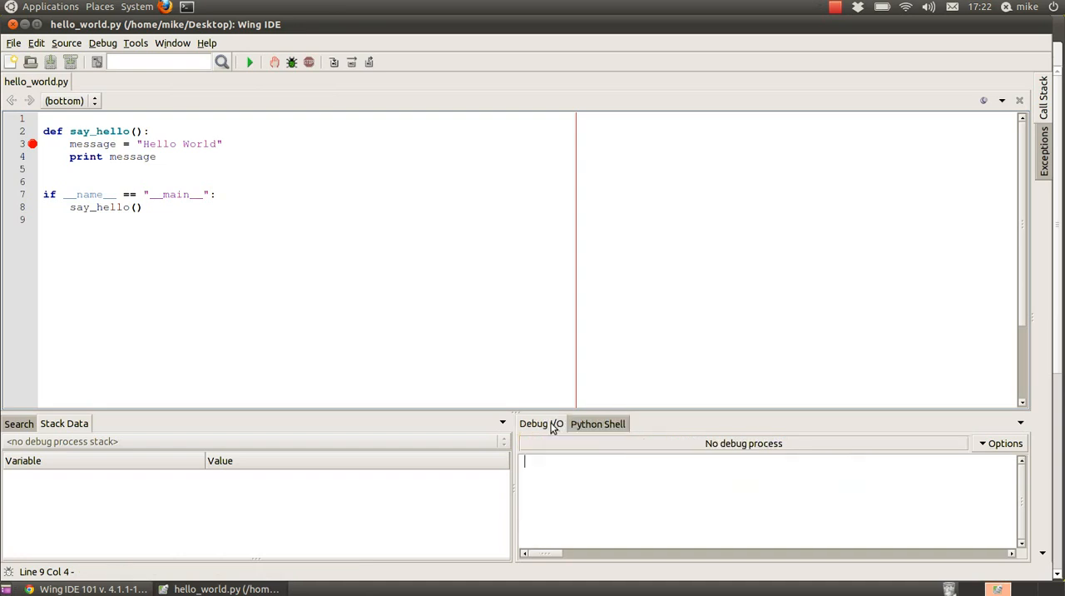
click(596, 423)
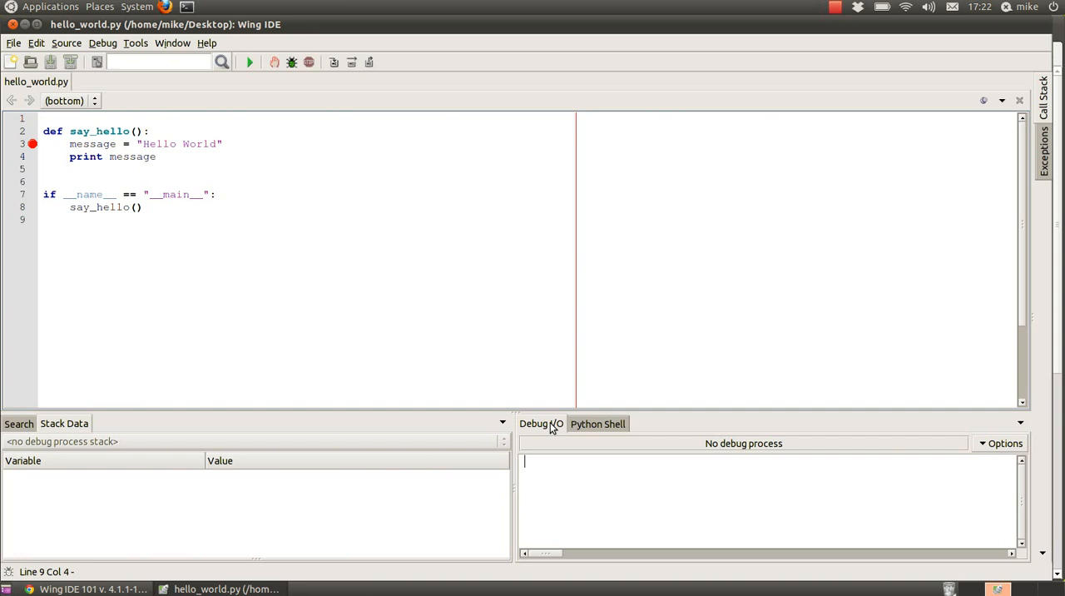
mouse_move(564, 429)
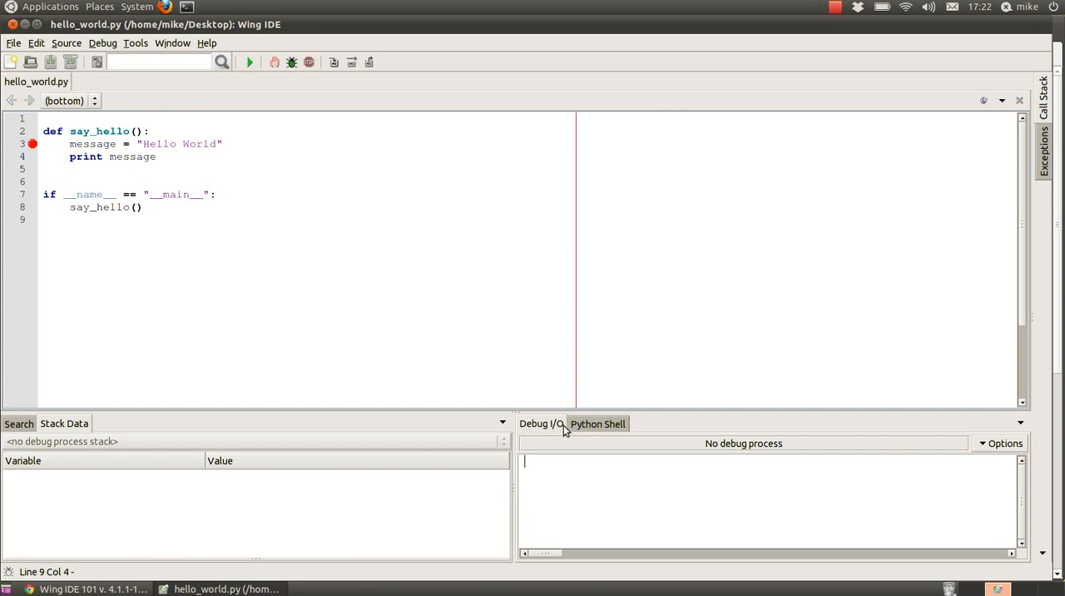
mouse_move(177, 260)
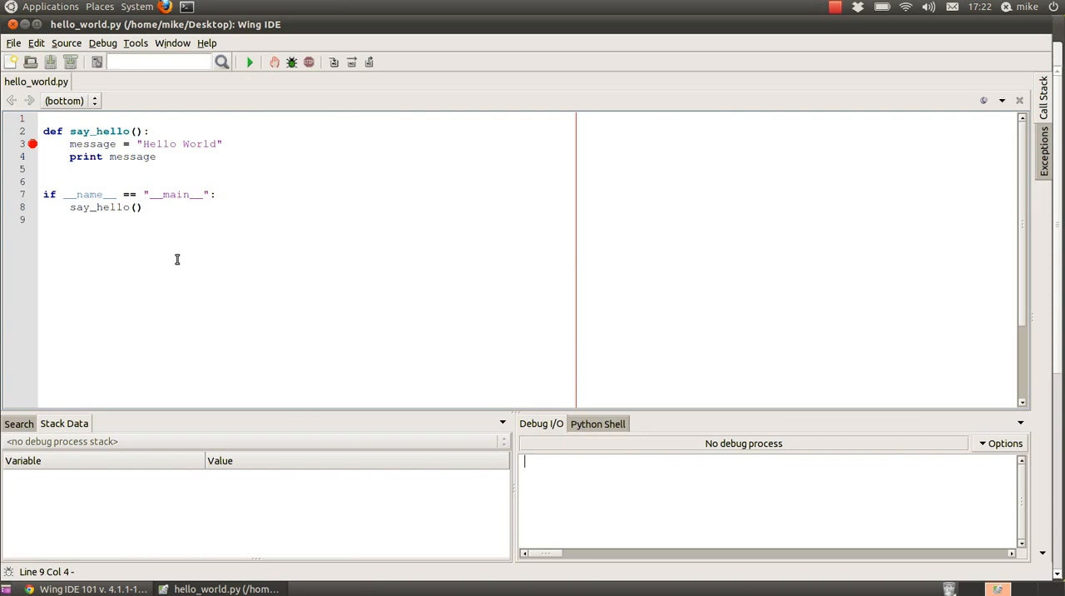
Clear the breakpoint from line 3, the message assignment, via its margin dot
click(33, 143)
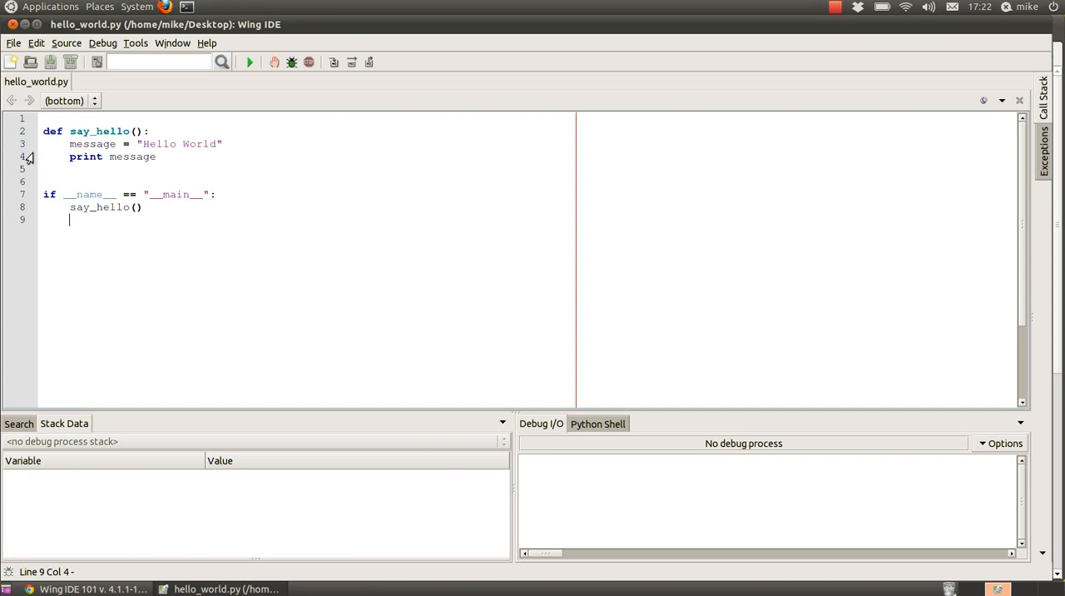
Set a breakpoint on line 4, the print message statement
click(32, 156)
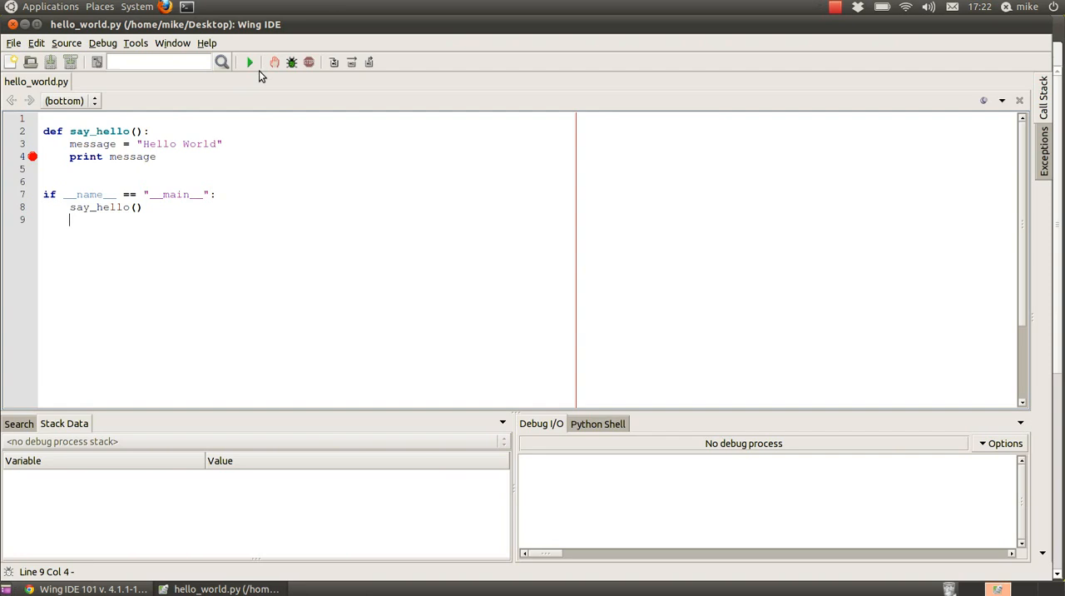
mouse_move(291, 63)
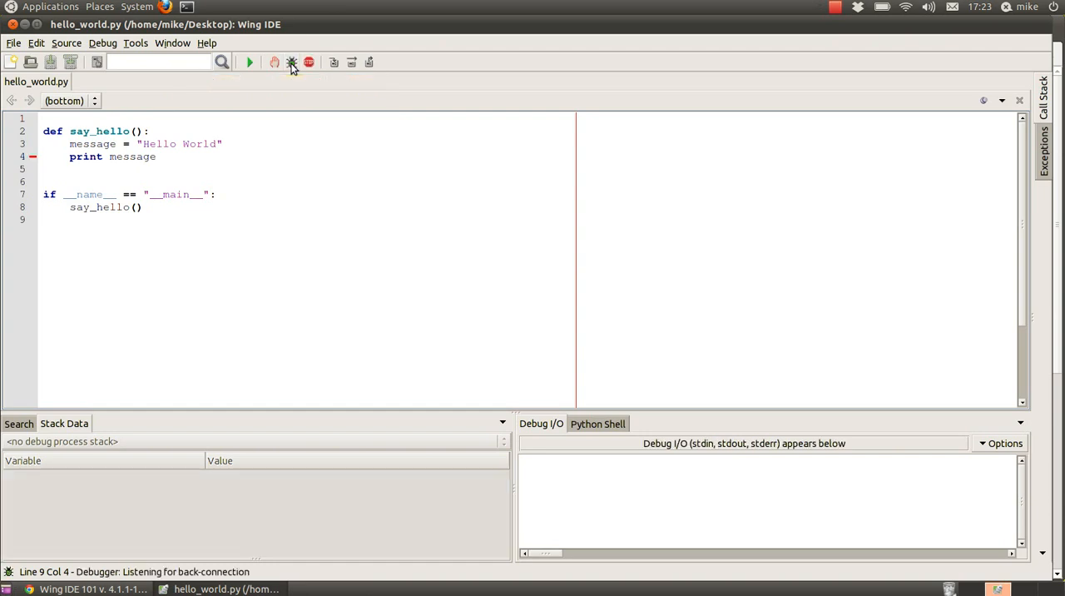
click(291, 63)
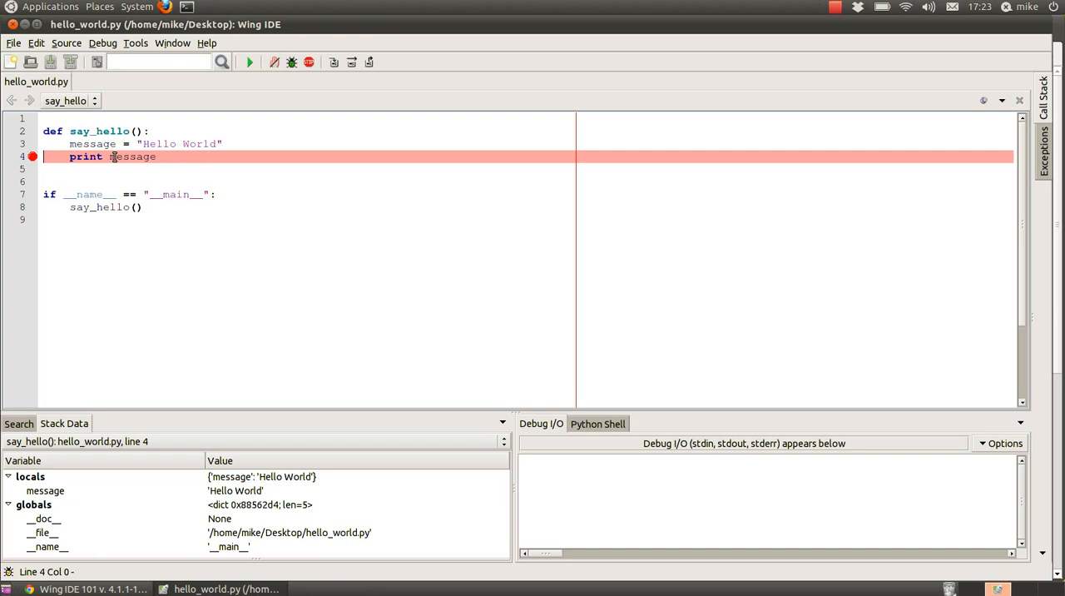
mouse_move(86, 260)
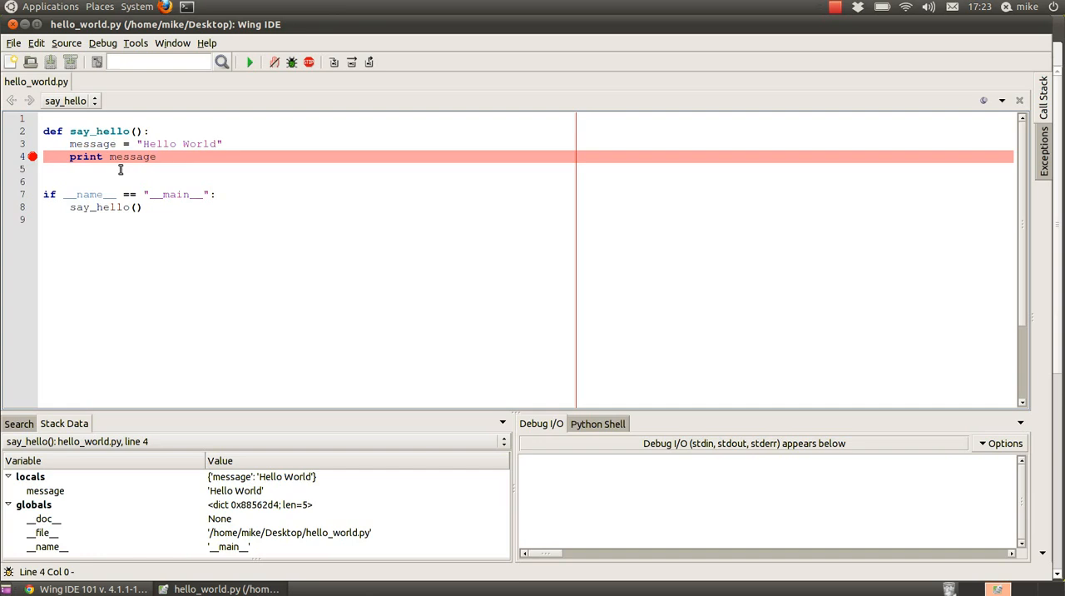
mouse_move(113, 180)
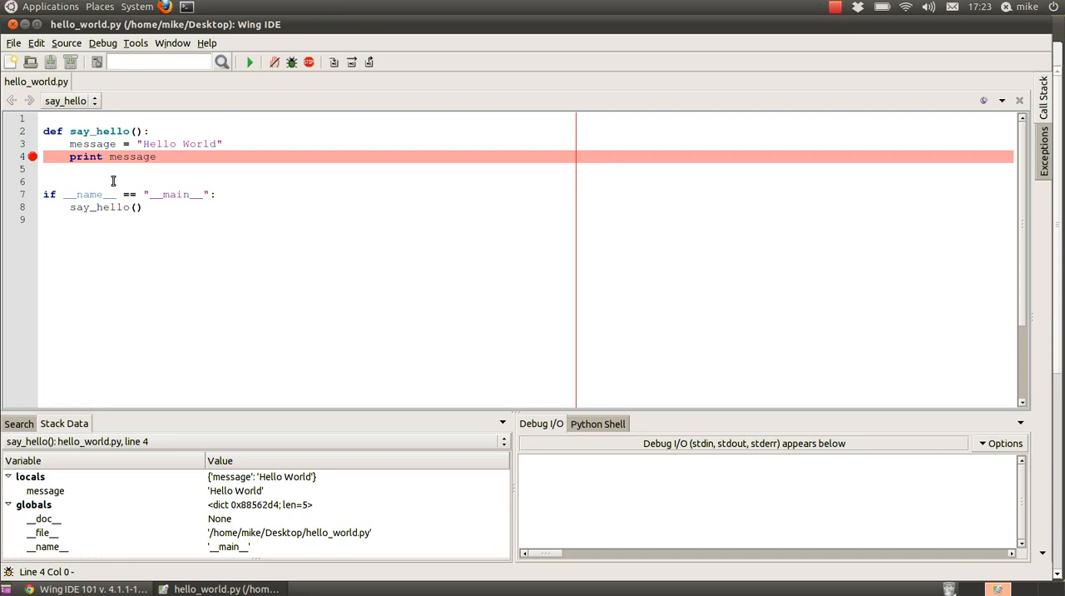
mouse_move(78, 493)
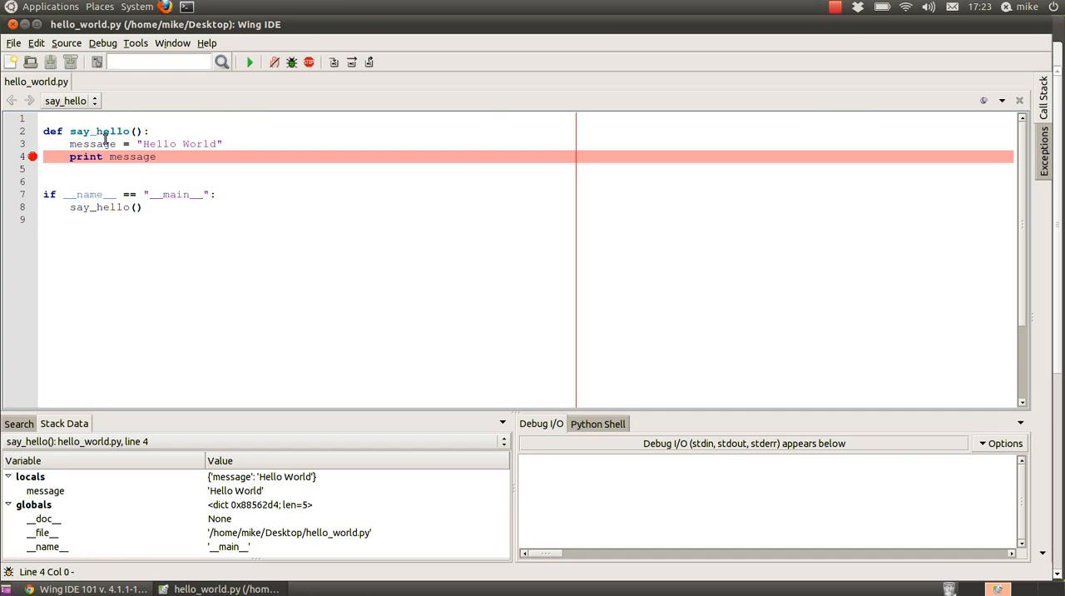
mouse_move(116, 465)
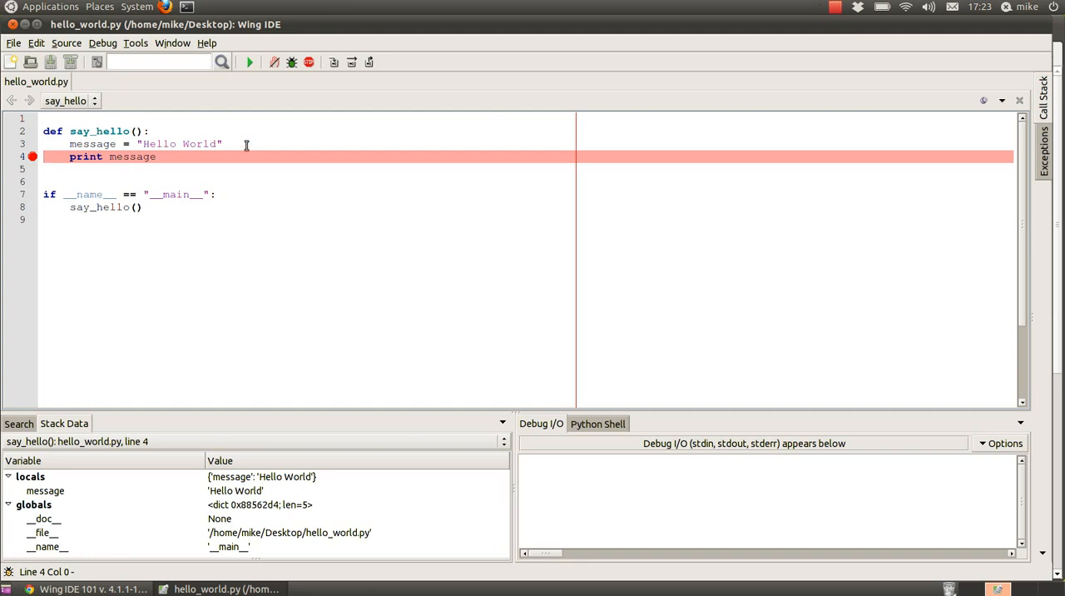
mouse_move(335, 107)
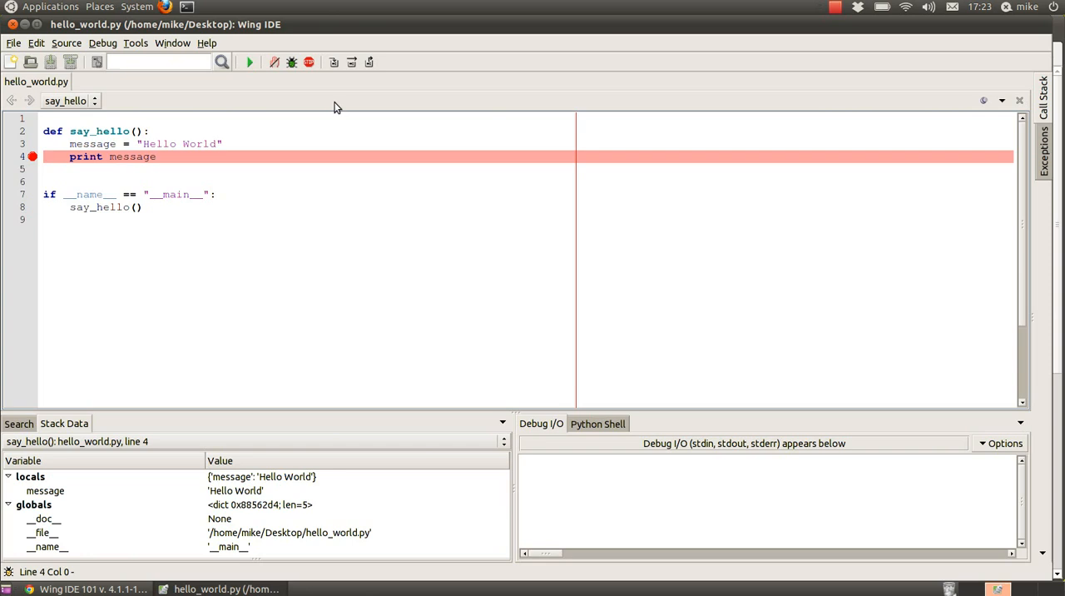
mouse_move(352, 63)
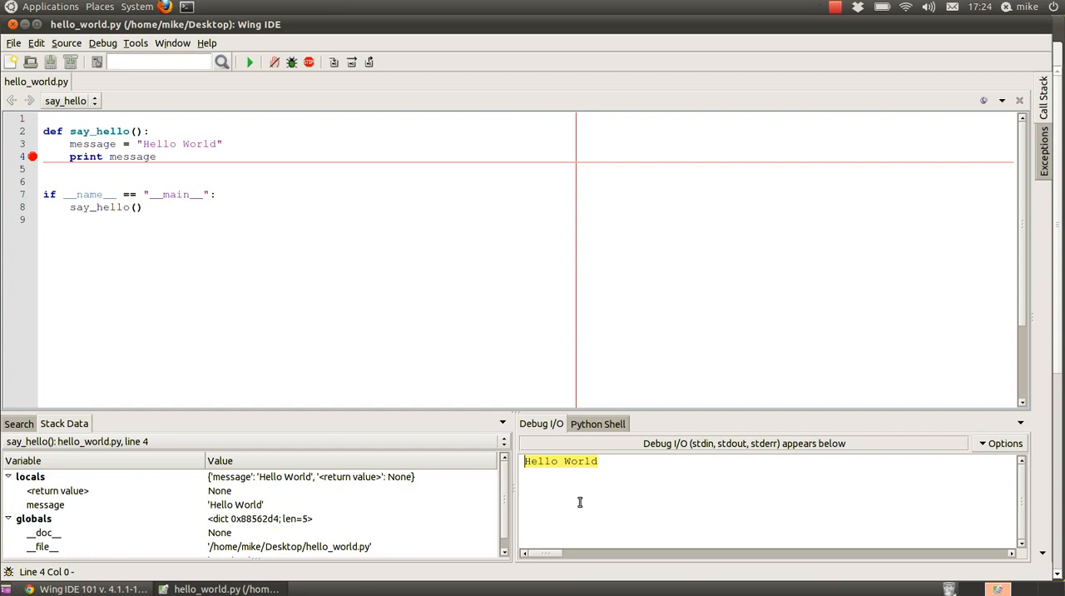
mouse_move(539, 467)
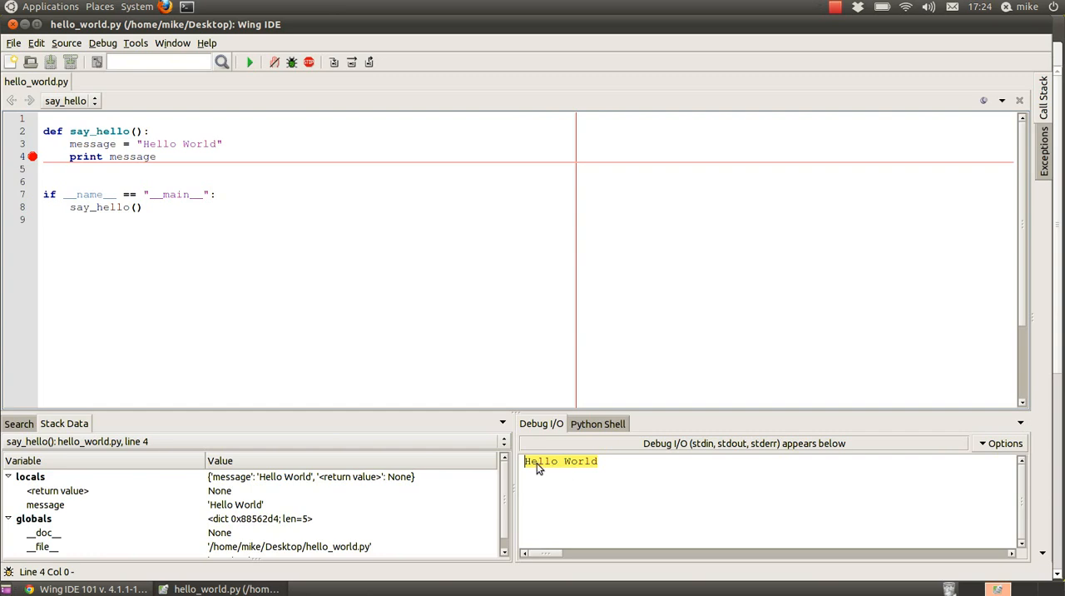
mouse_move(536, 516)
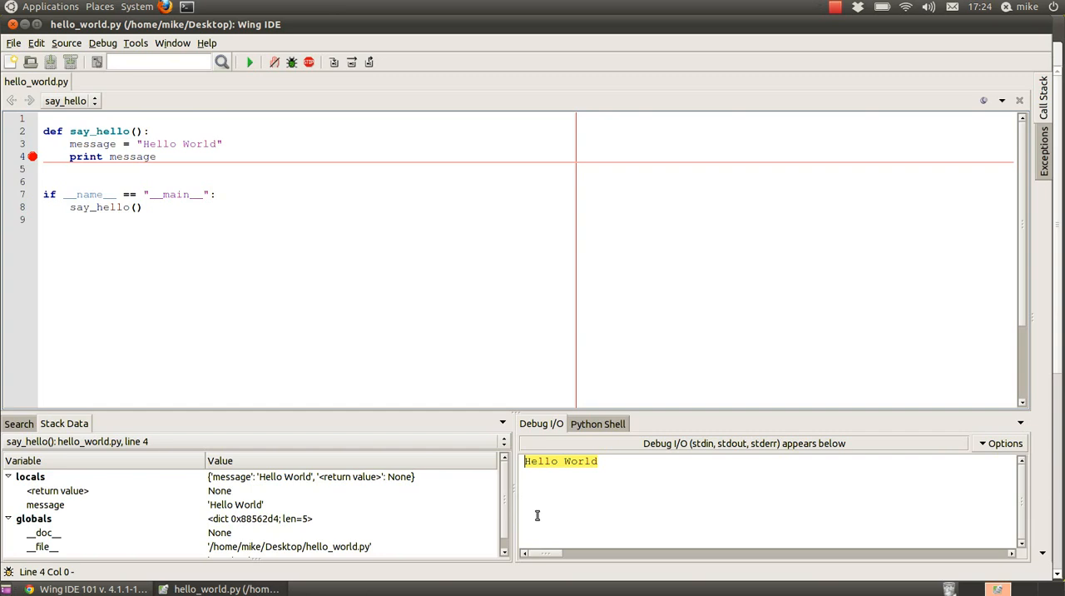
Switch to the Python Shell panel after Hello World has printed
click(598, 423)
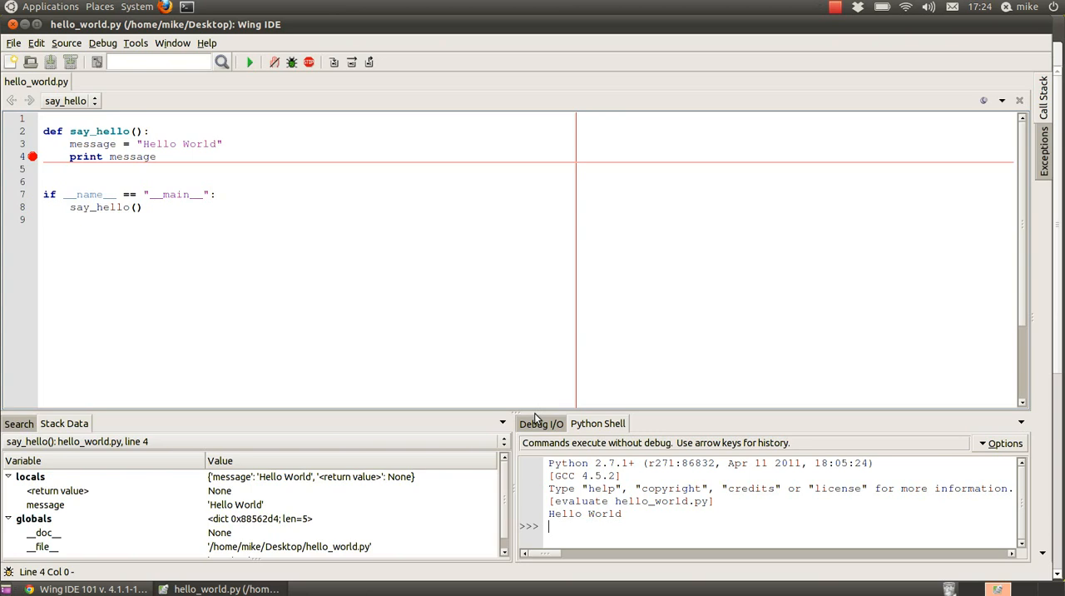
Return to the Debug I/O panel displaying the printed Hello World
click(541, 423)
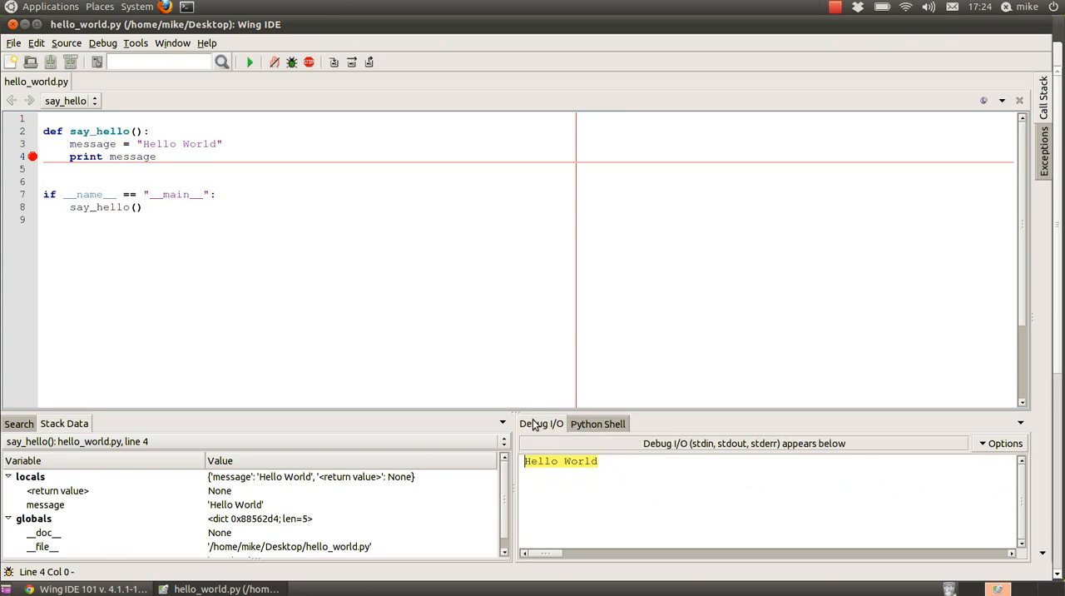
mouse_move(626, 512)
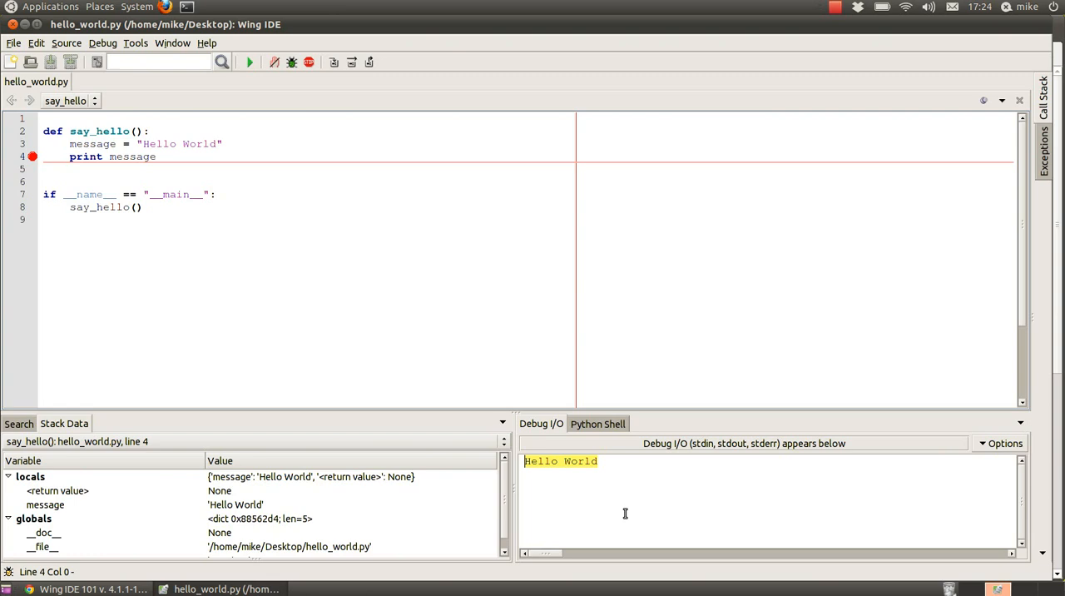
mouse_move(393, 503)
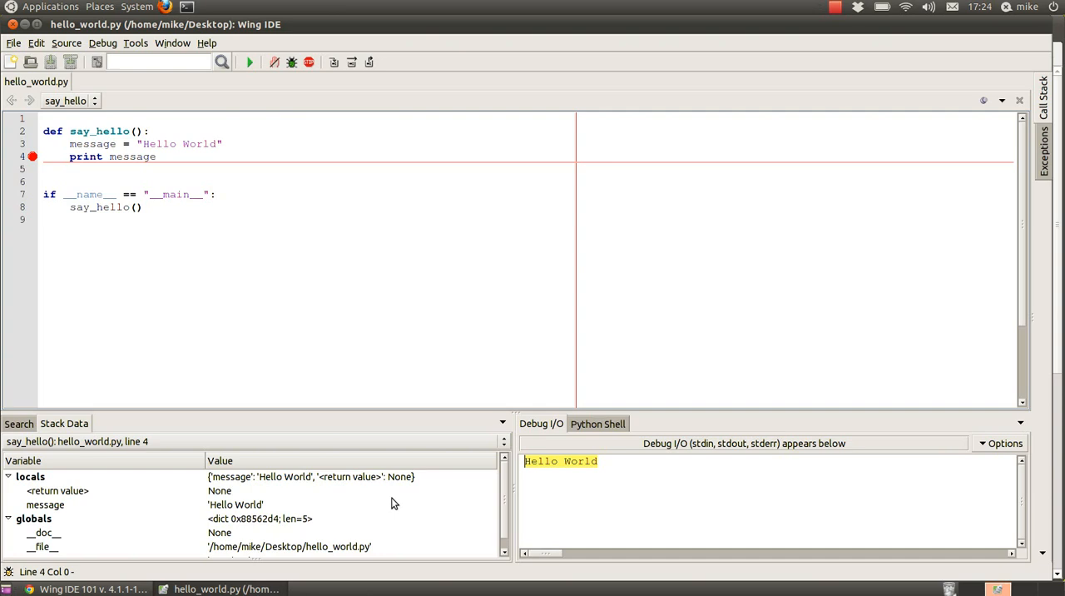
mouse_move(135, 494)
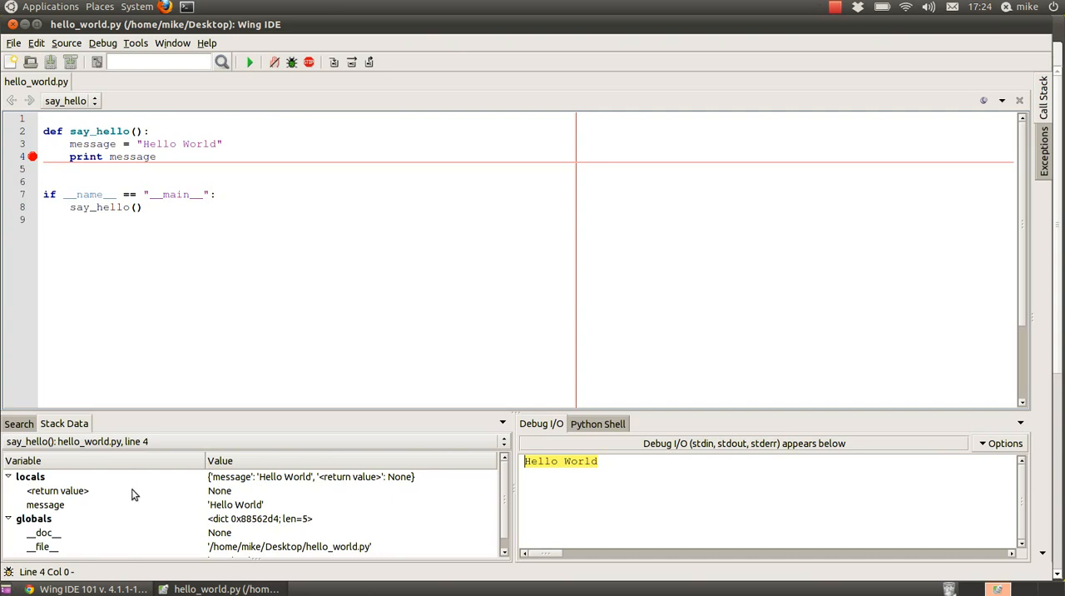
mouse_move(140, 523)
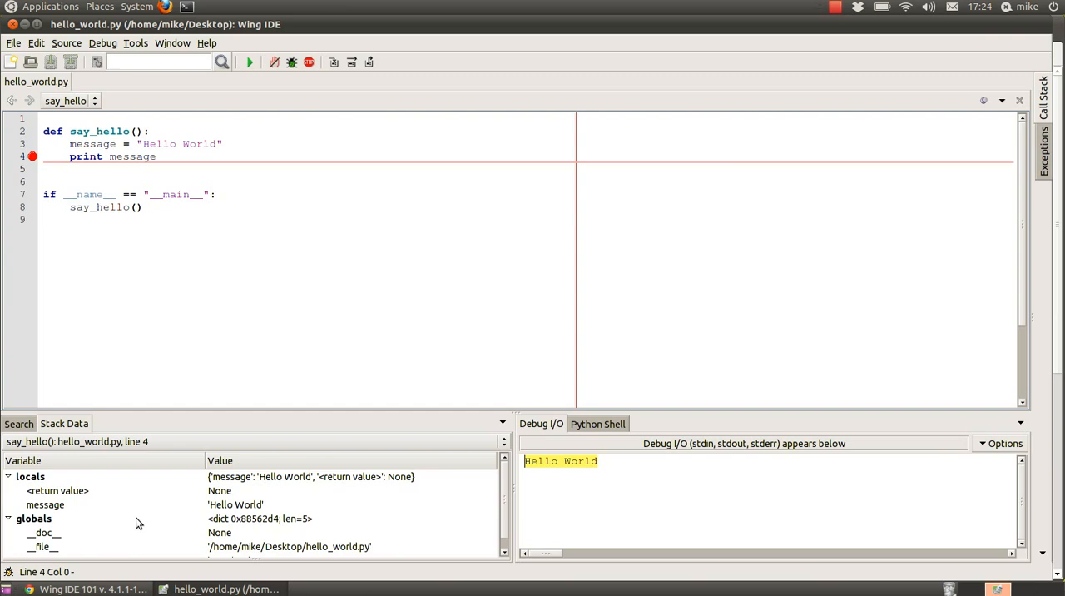
scroll(down, 3)
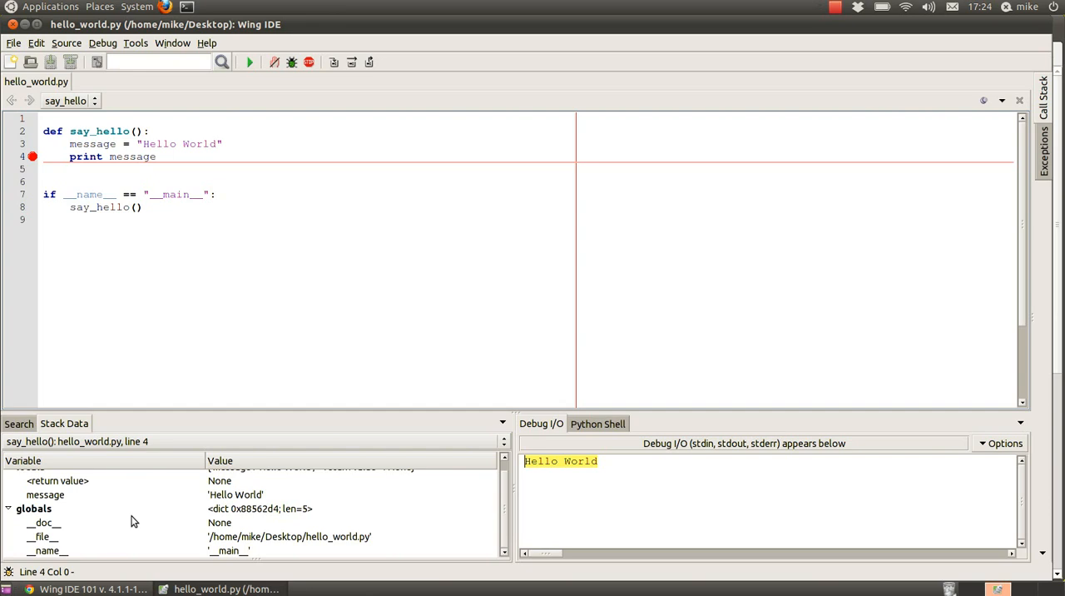
mouse_move(106, 548)
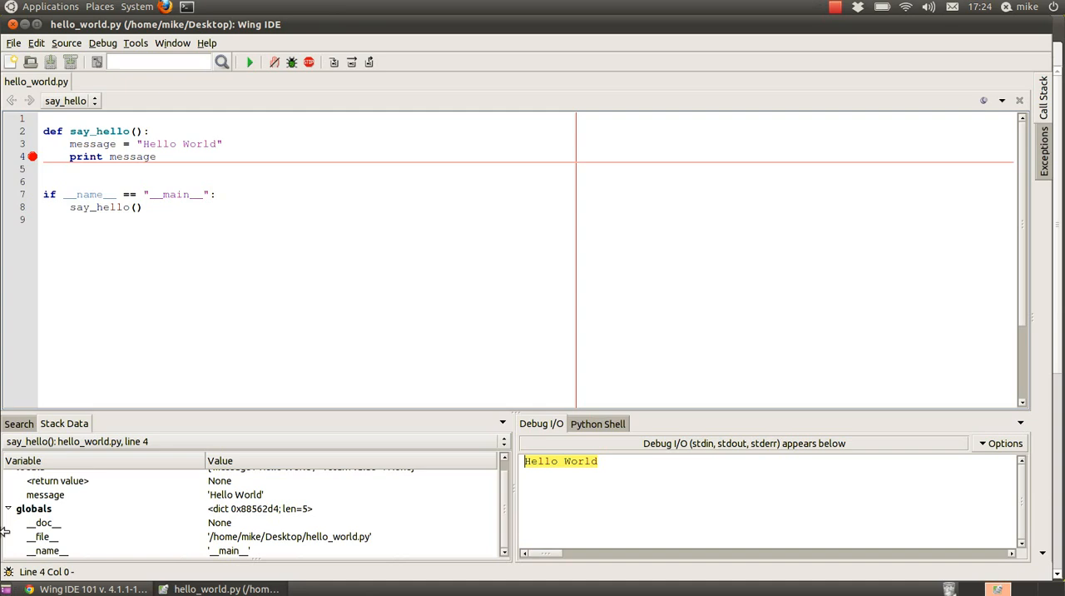
mouse_move(213, 556)
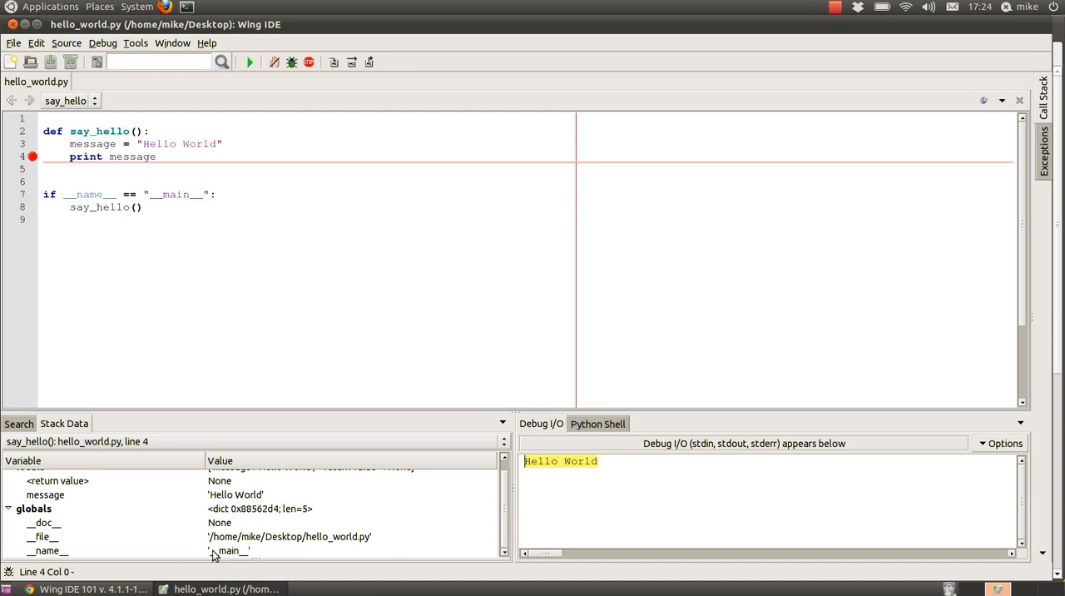
mouse_move(240, 556)
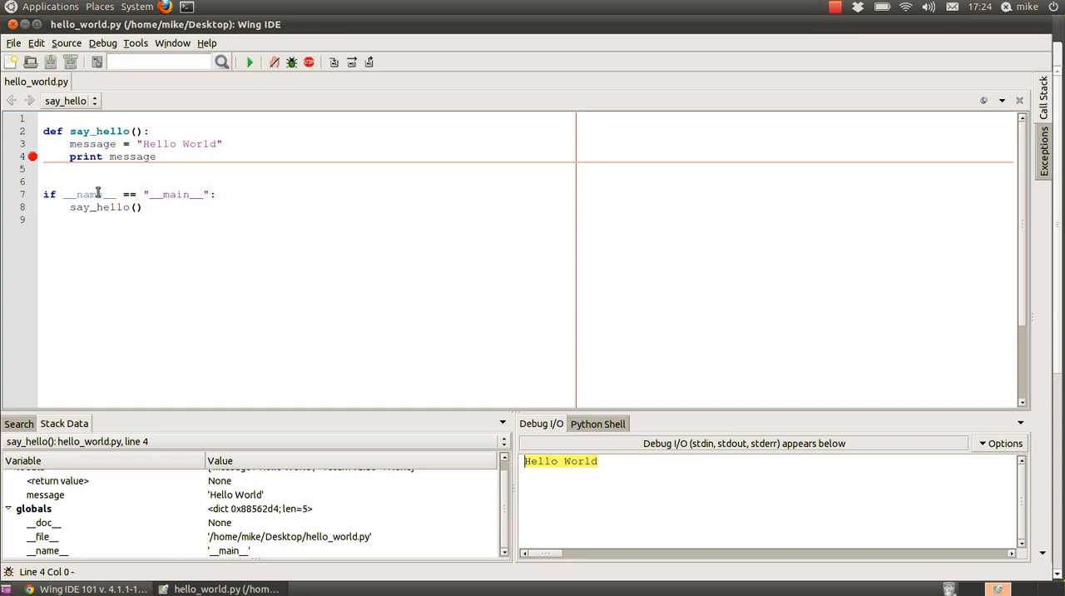
mouse_move(208, 251)
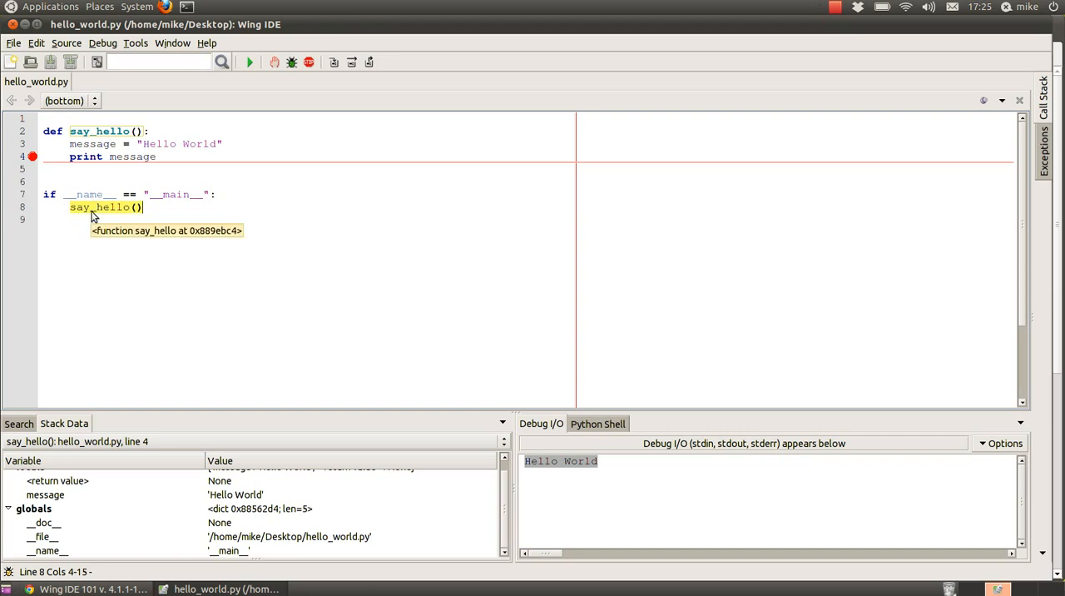
mouse_move(57, 212)
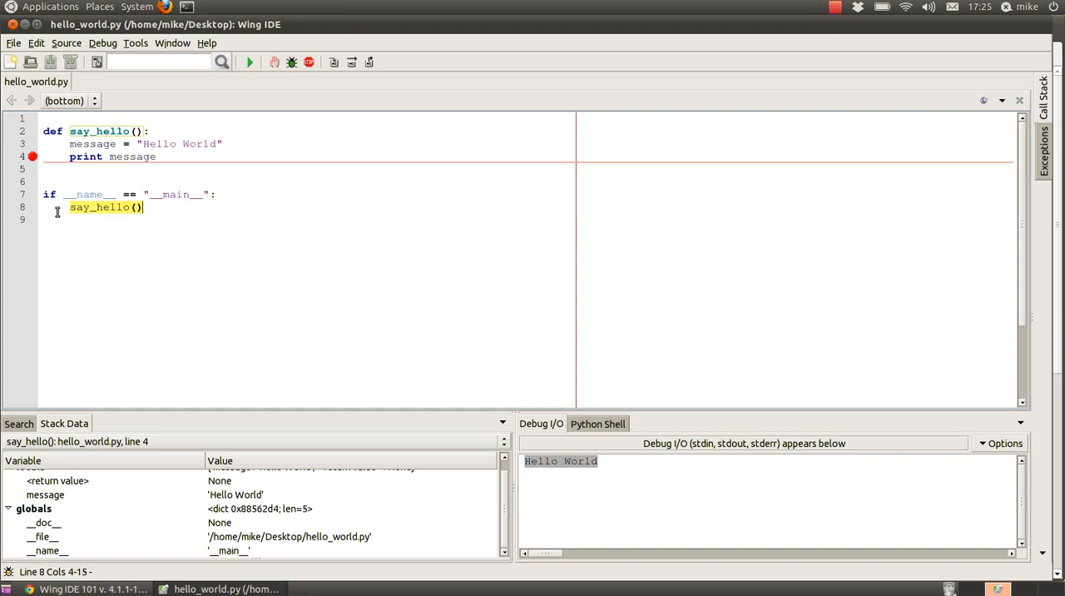
mouse_move(185, 326)
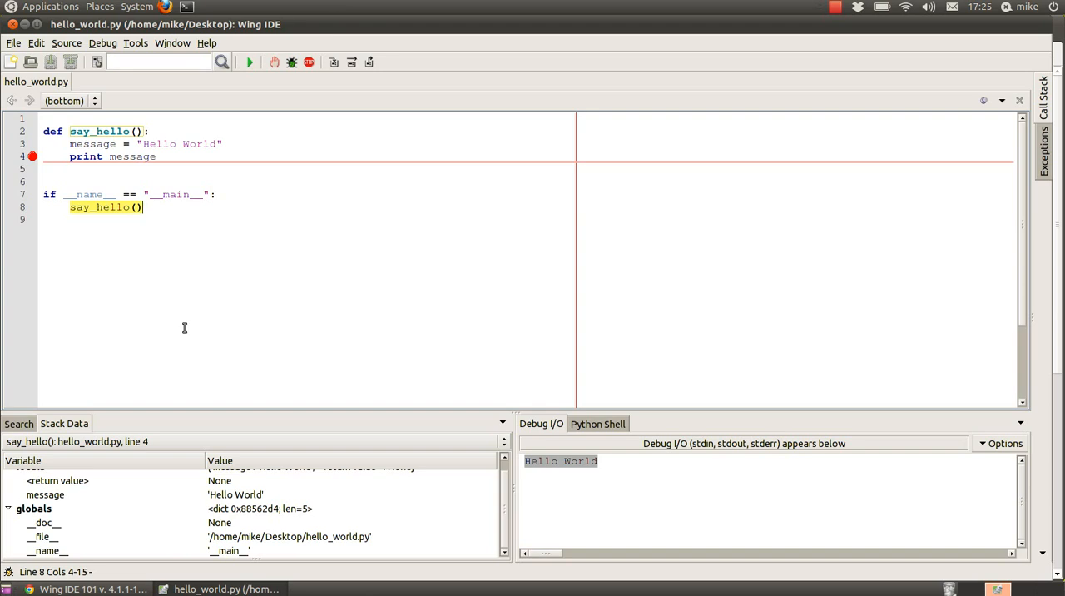
mouse_move(243, 522)
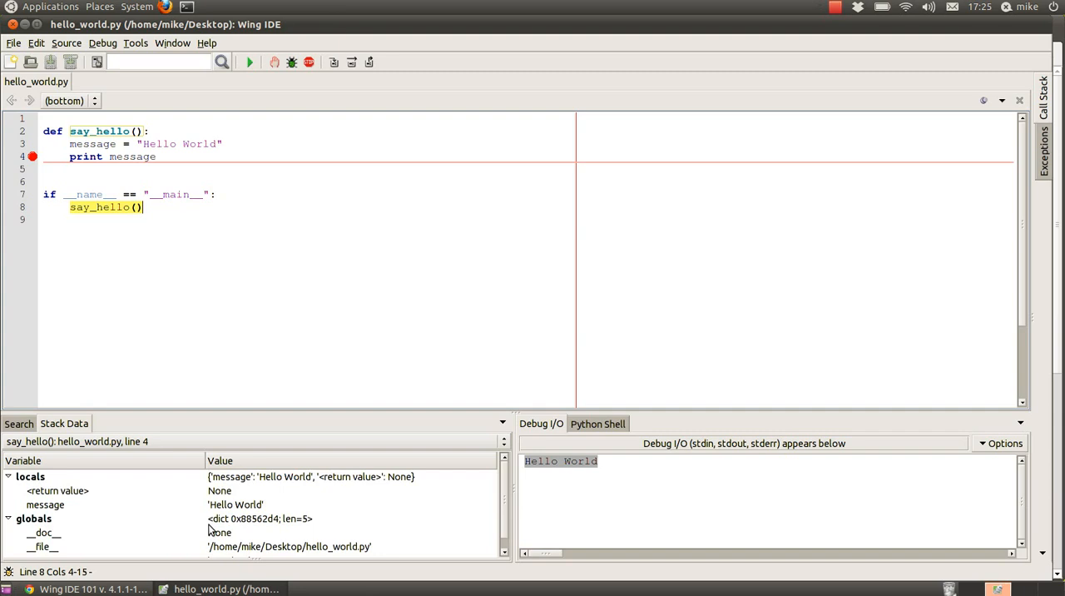
mouse_move(230, 509)
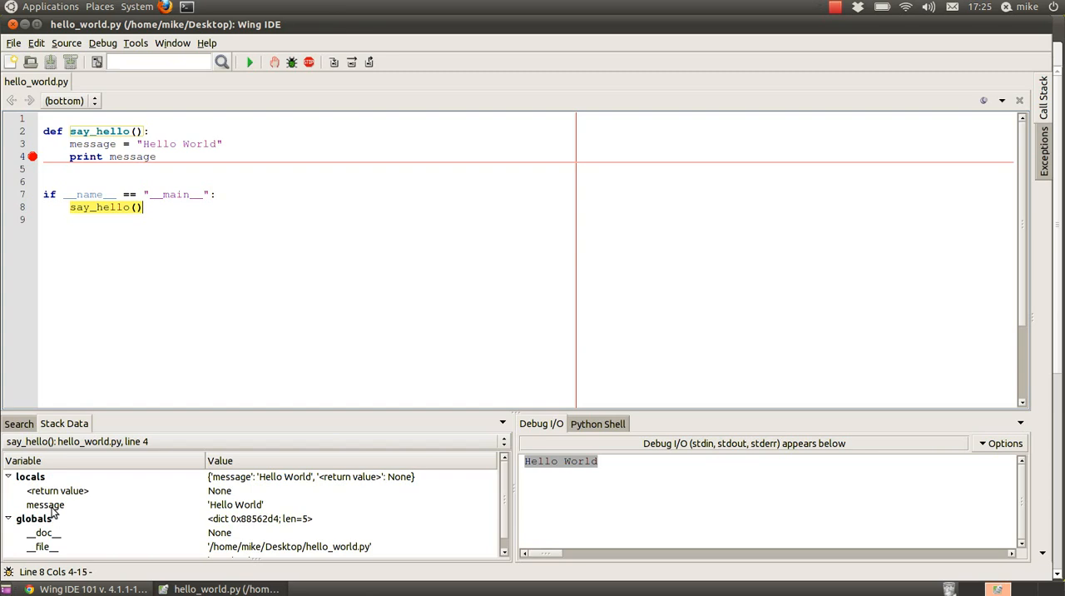
click(56, 489)
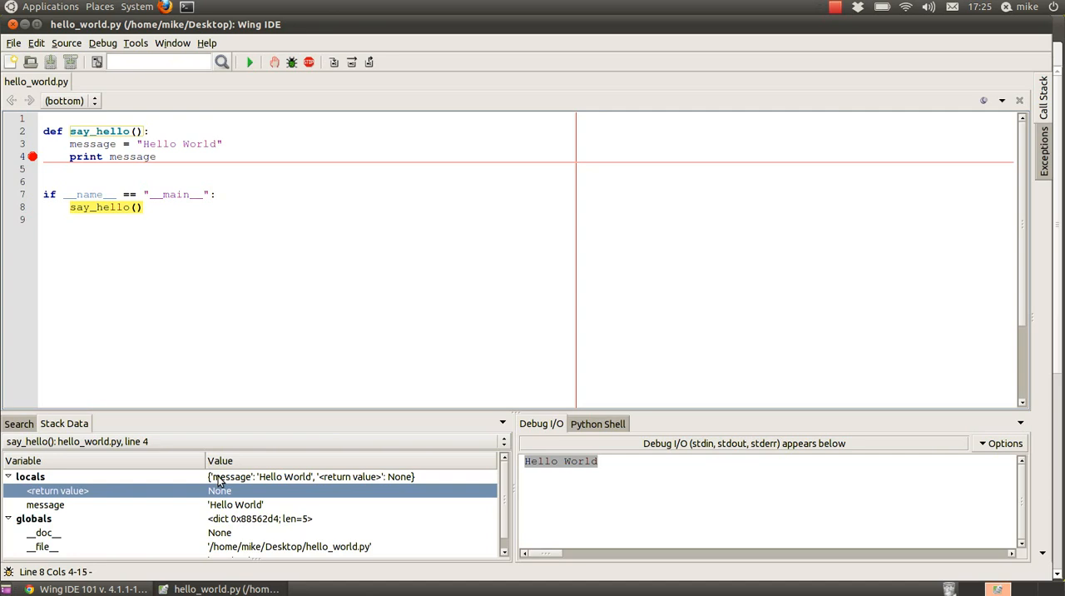
mouse_move(251, 260)
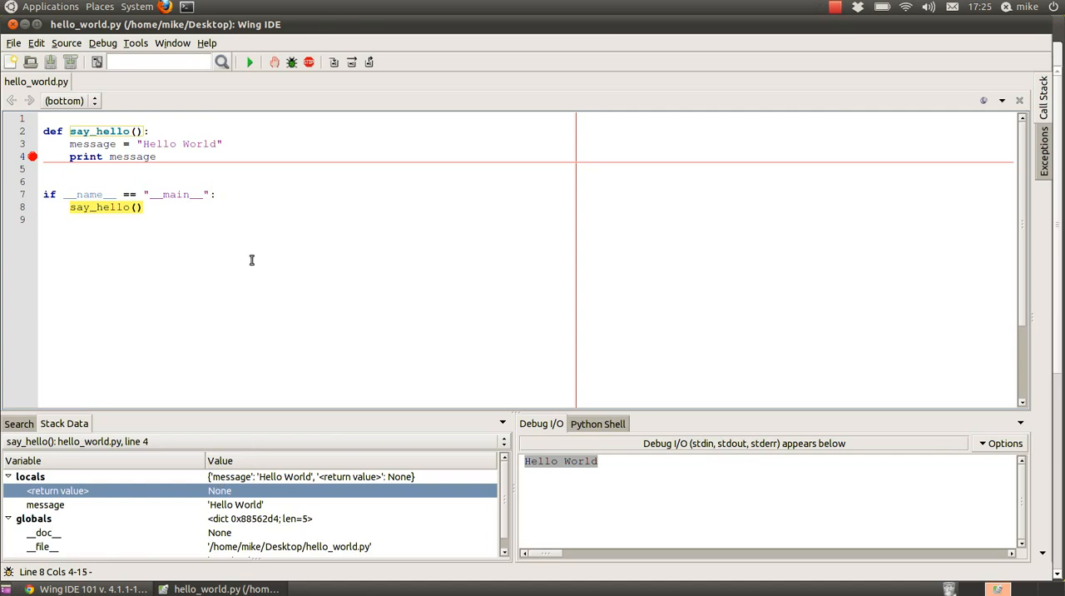
mouse_move(253, 255)
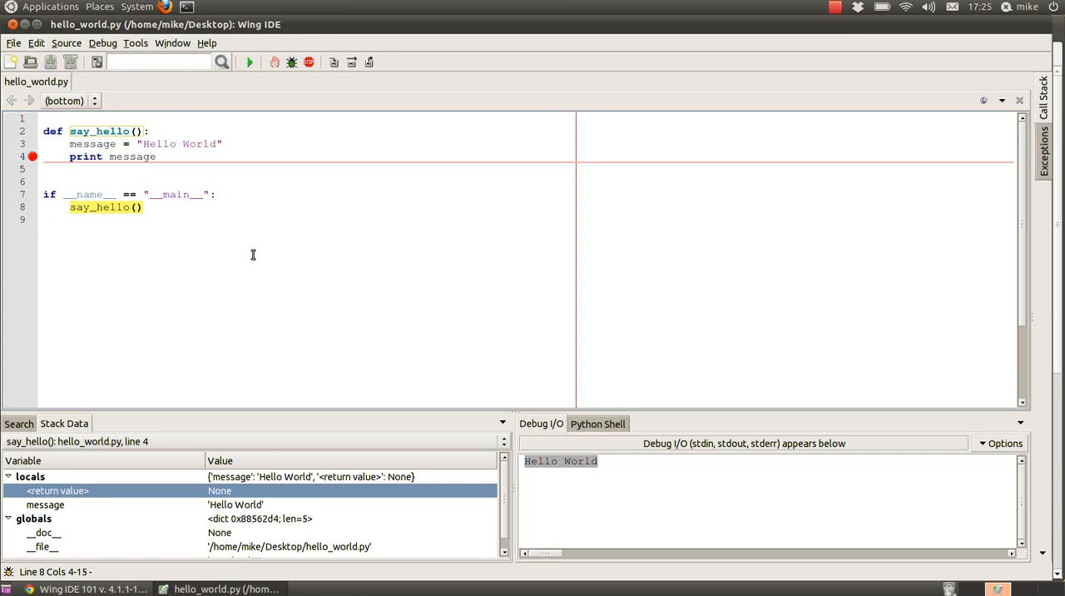